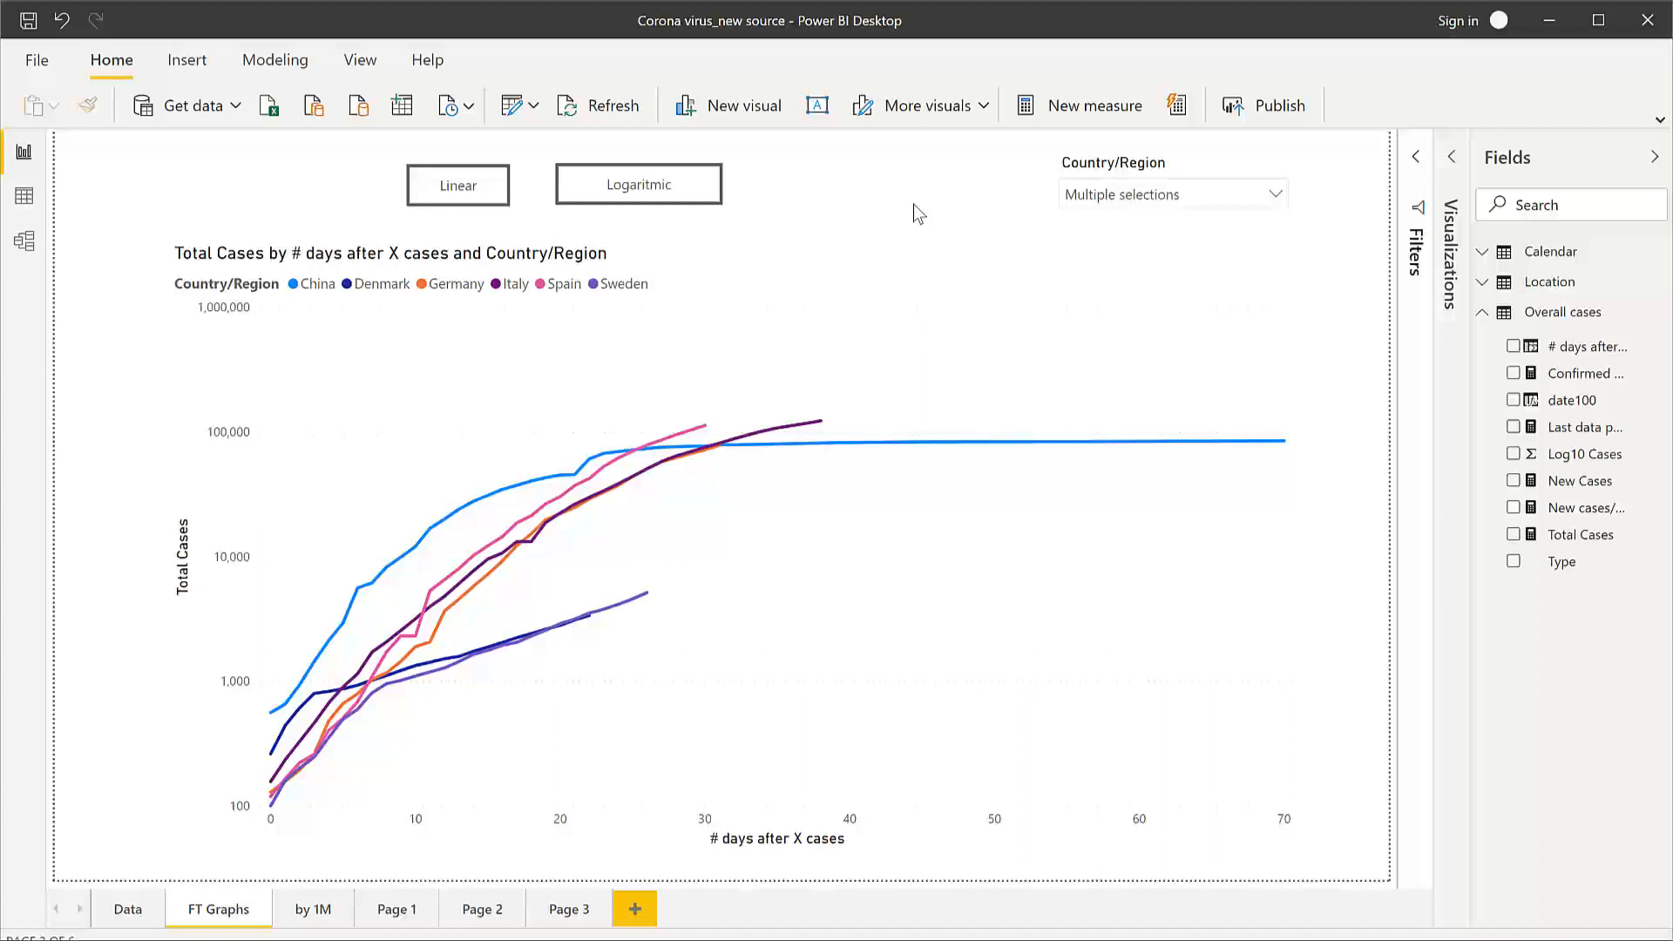
mouse_move(774, 211)
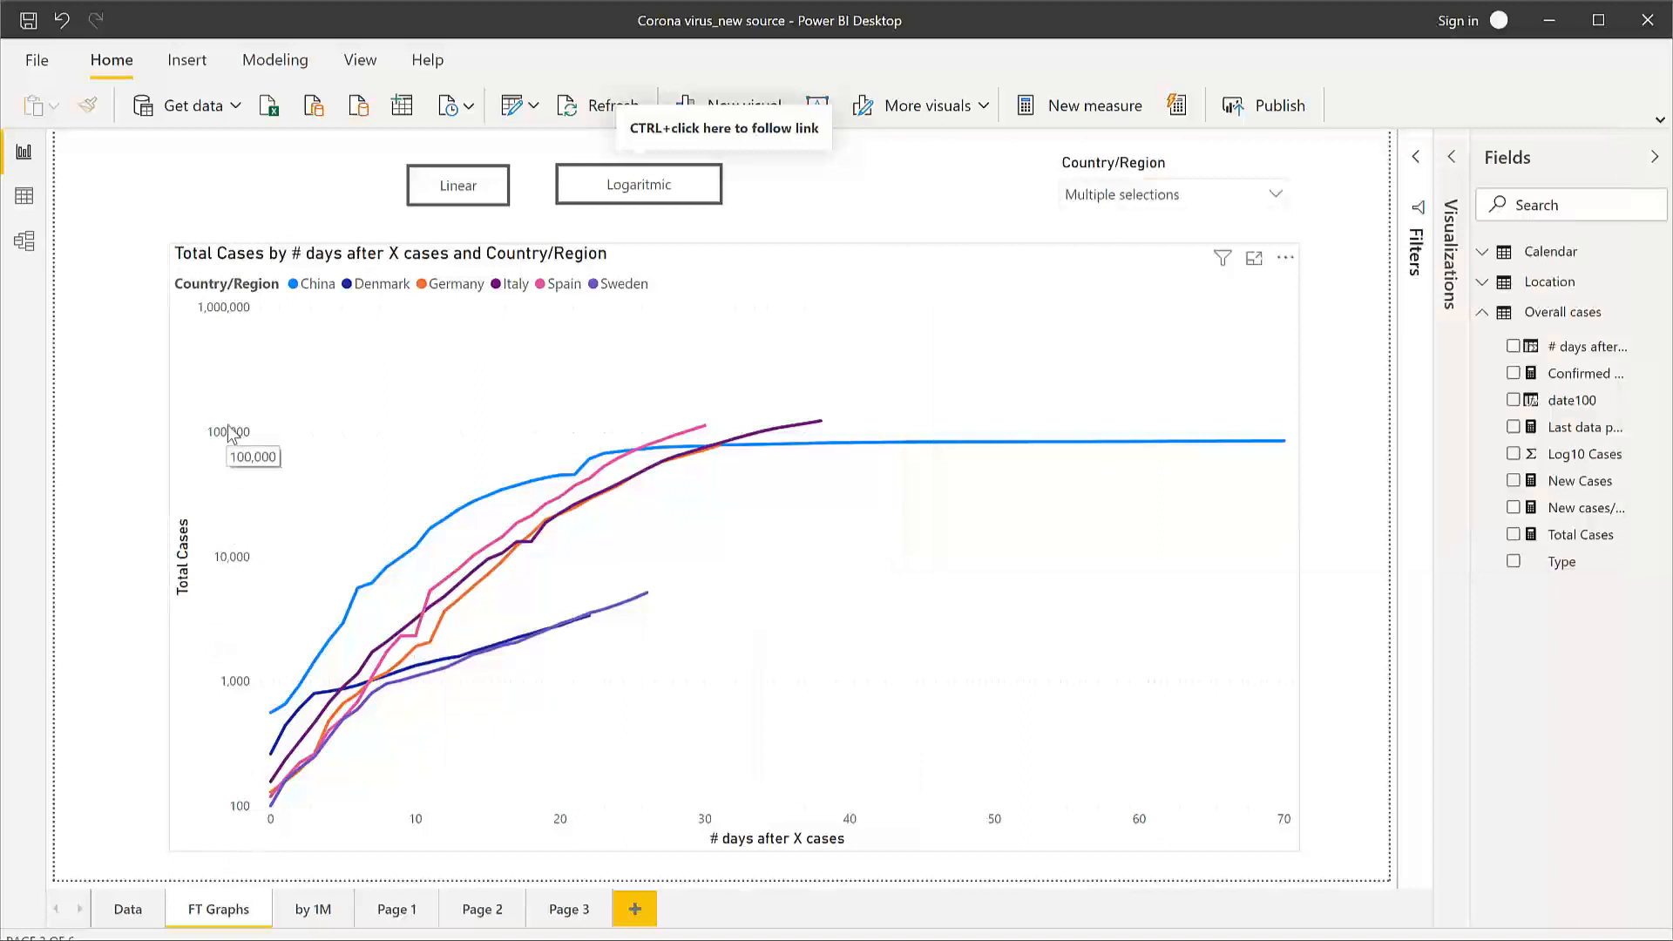
mouse_move(251, 667)
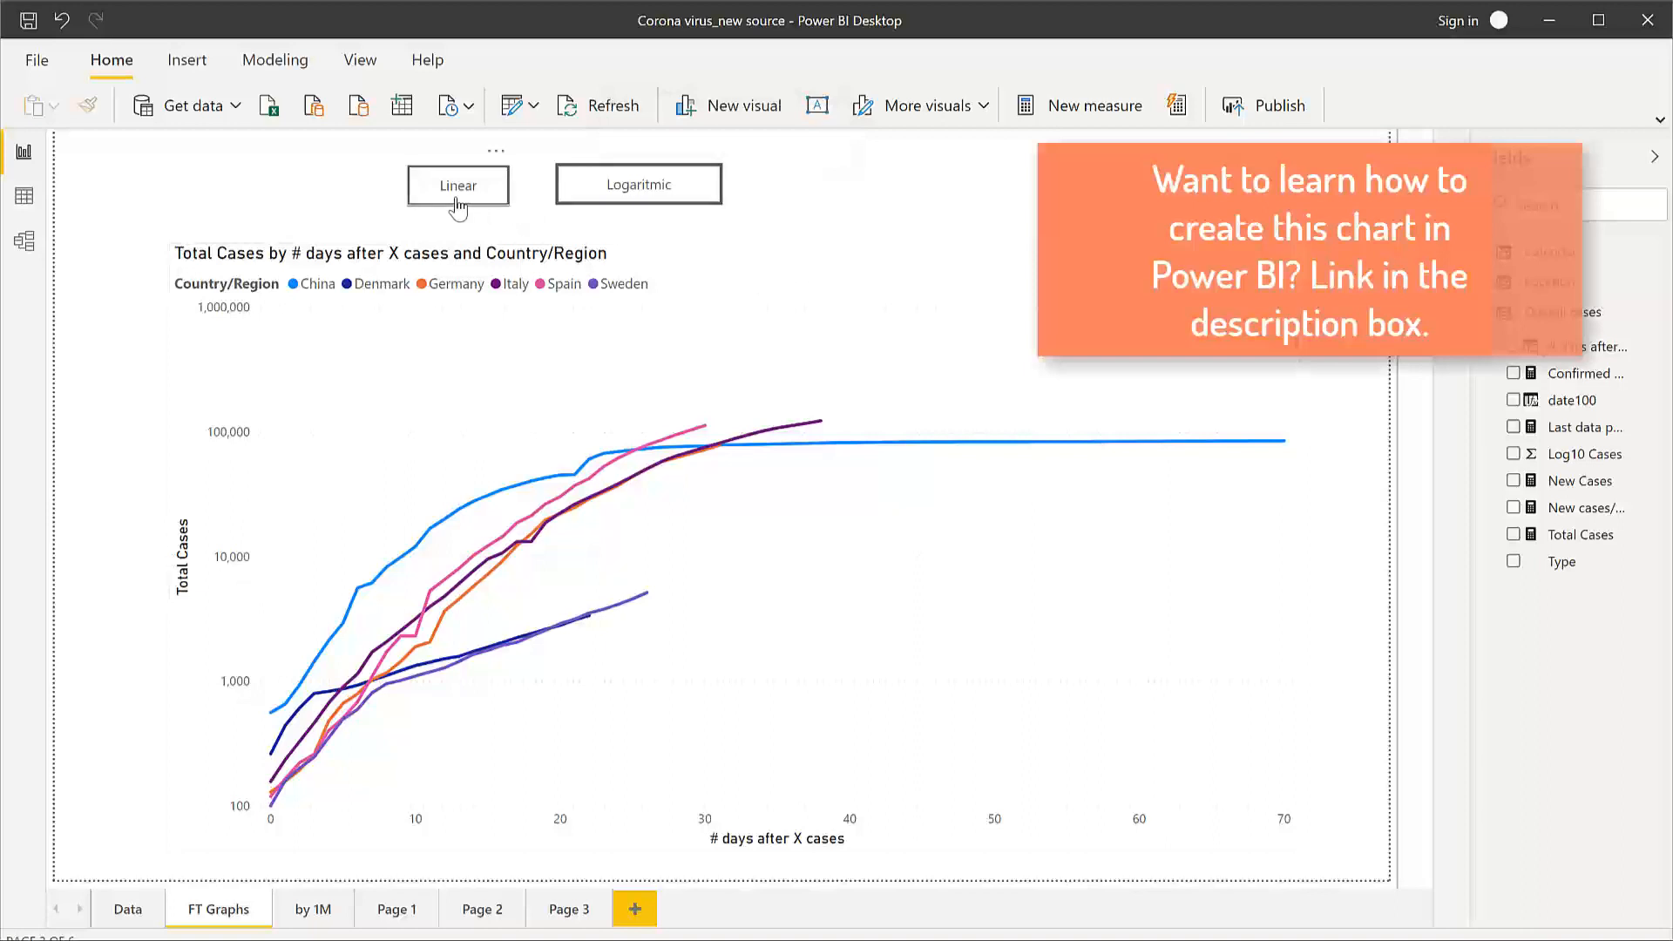
- Switch the Total Cases chart from logarithmic to linear Y-axis using the Linear button
left_click(459, 183)
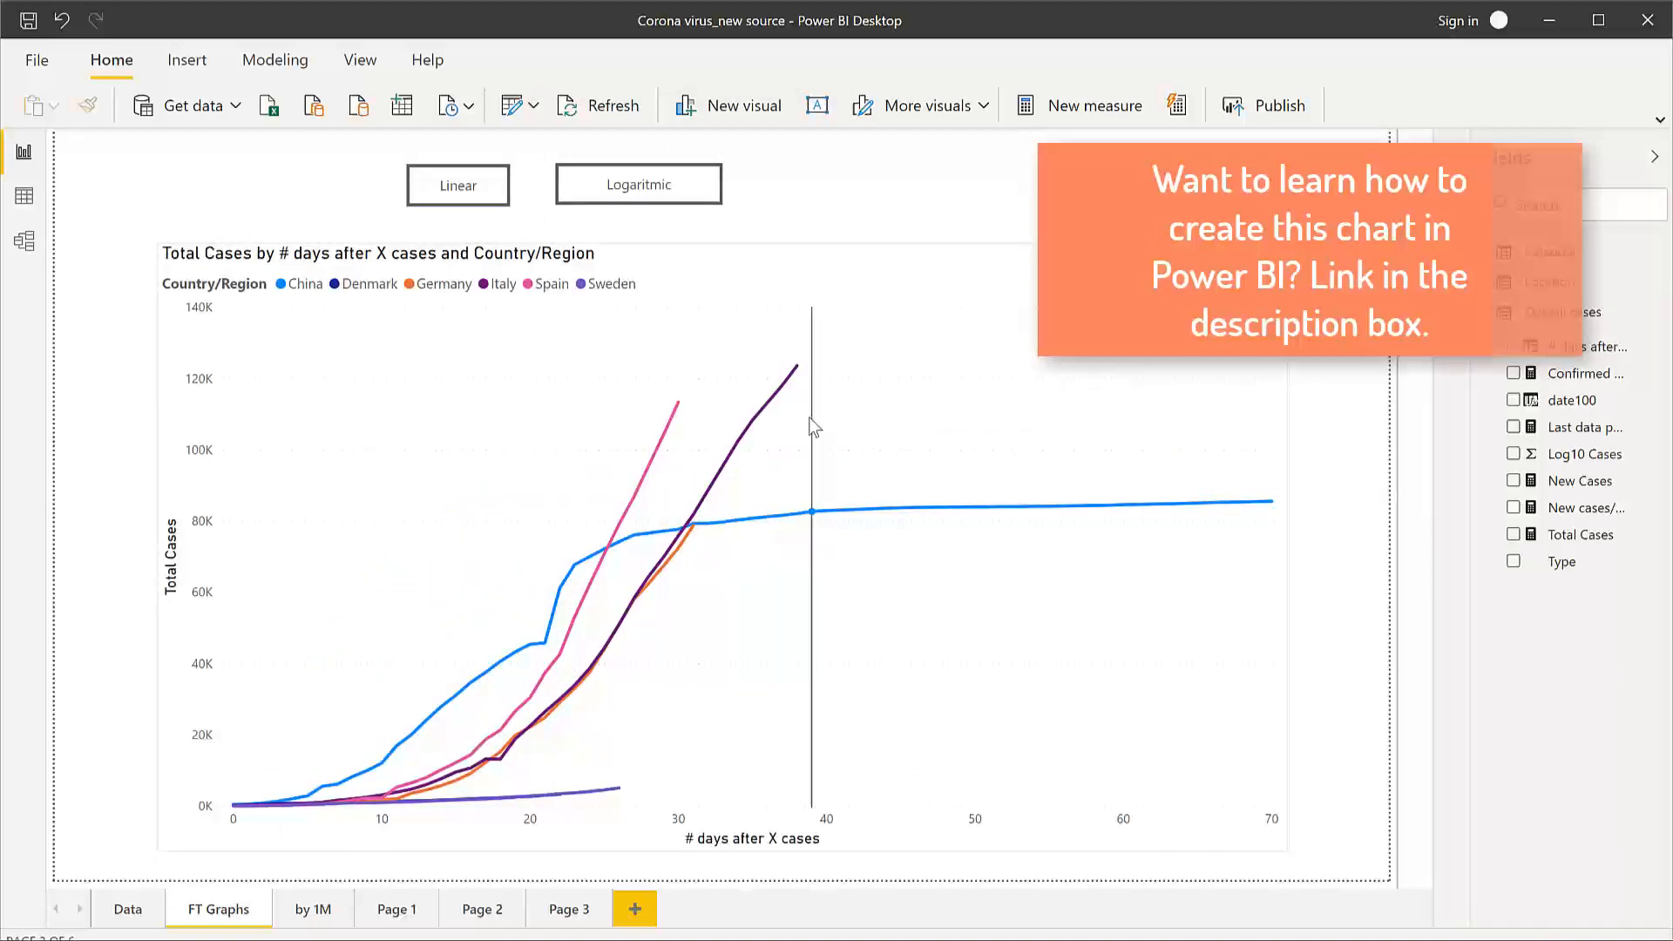
left_click(638, 183)
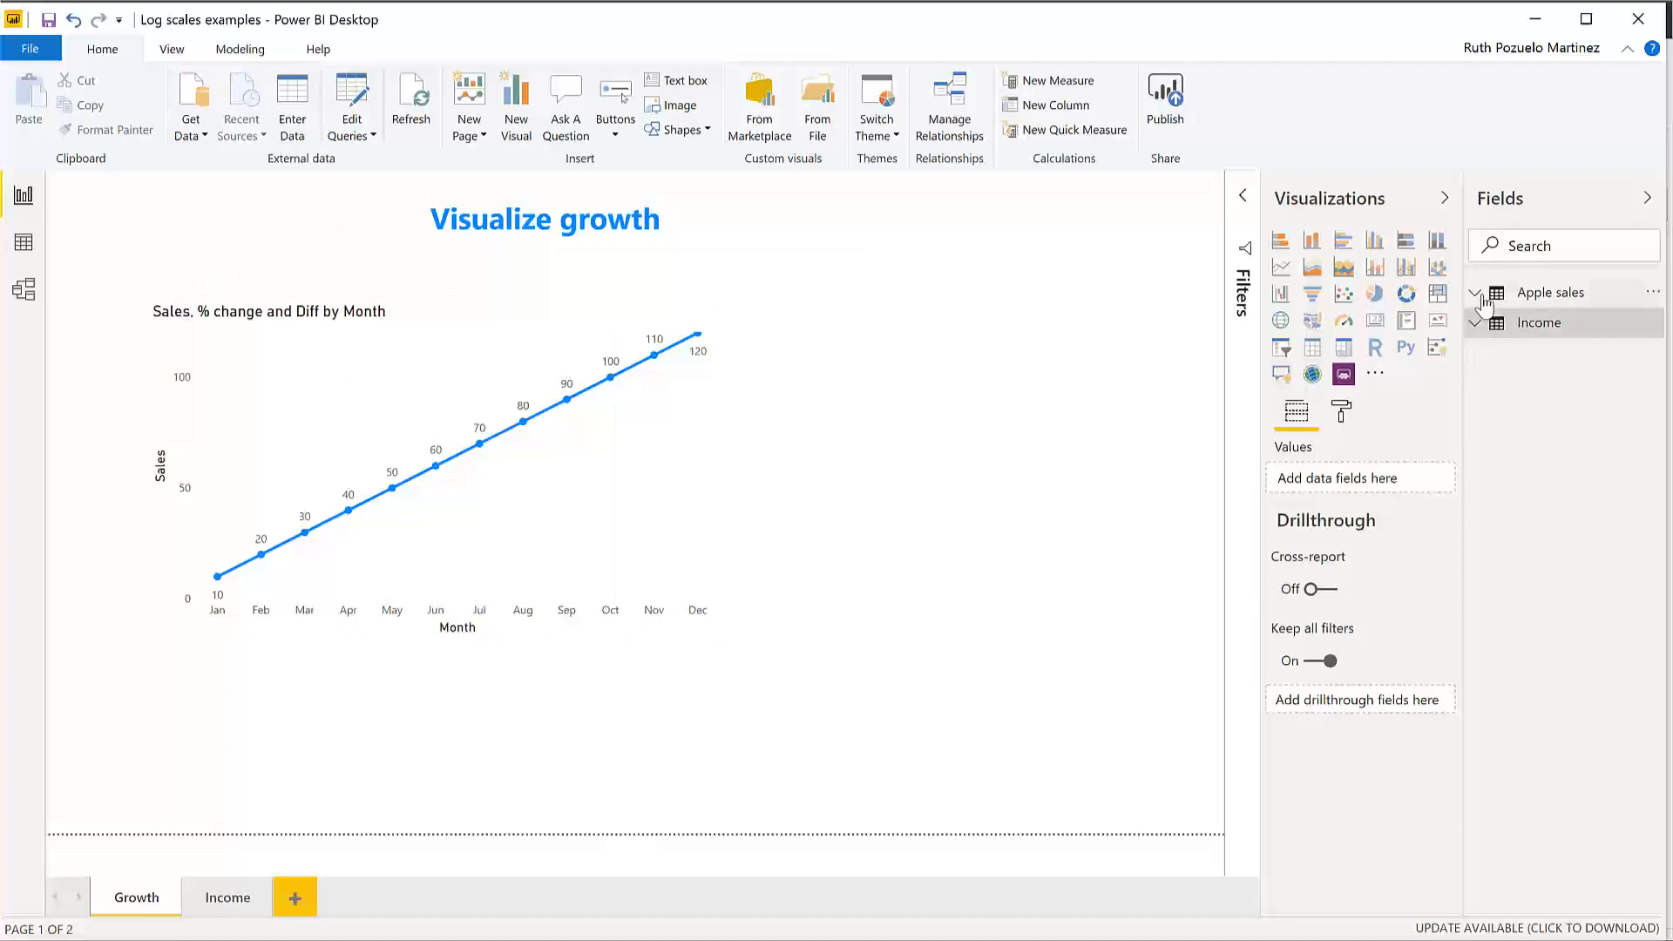
- Start the monthly sales table visual beside the Growth line chart
left_click(1477, 293)
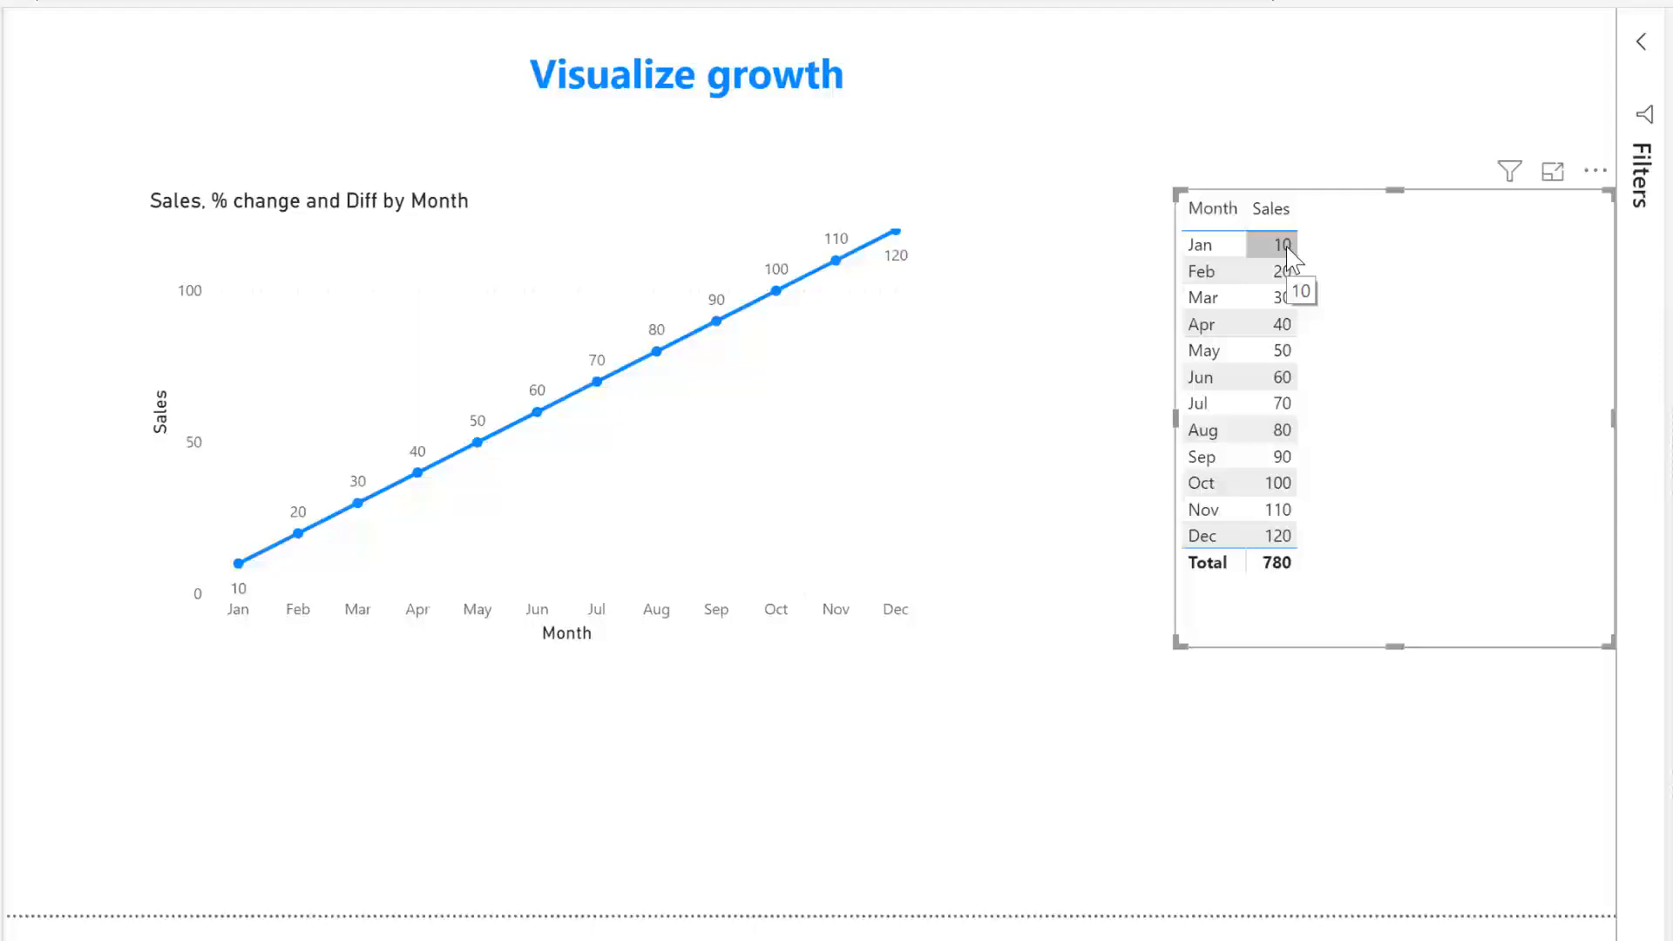
mouse_move(1276, 270)
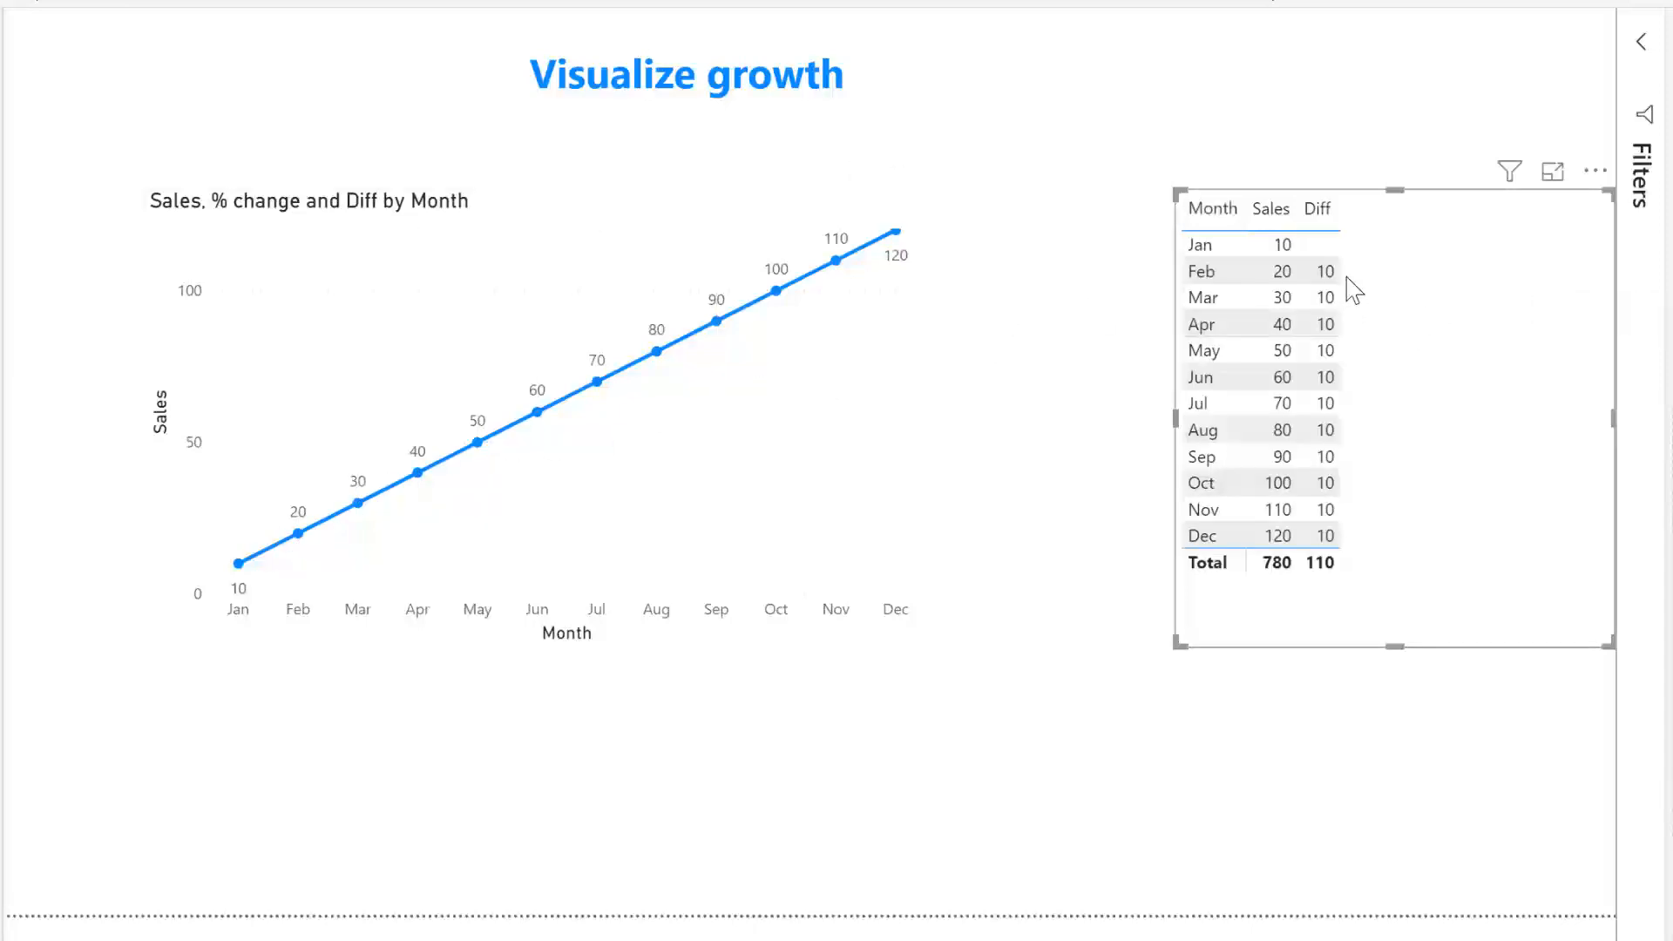
mouse_move(1356, 549)
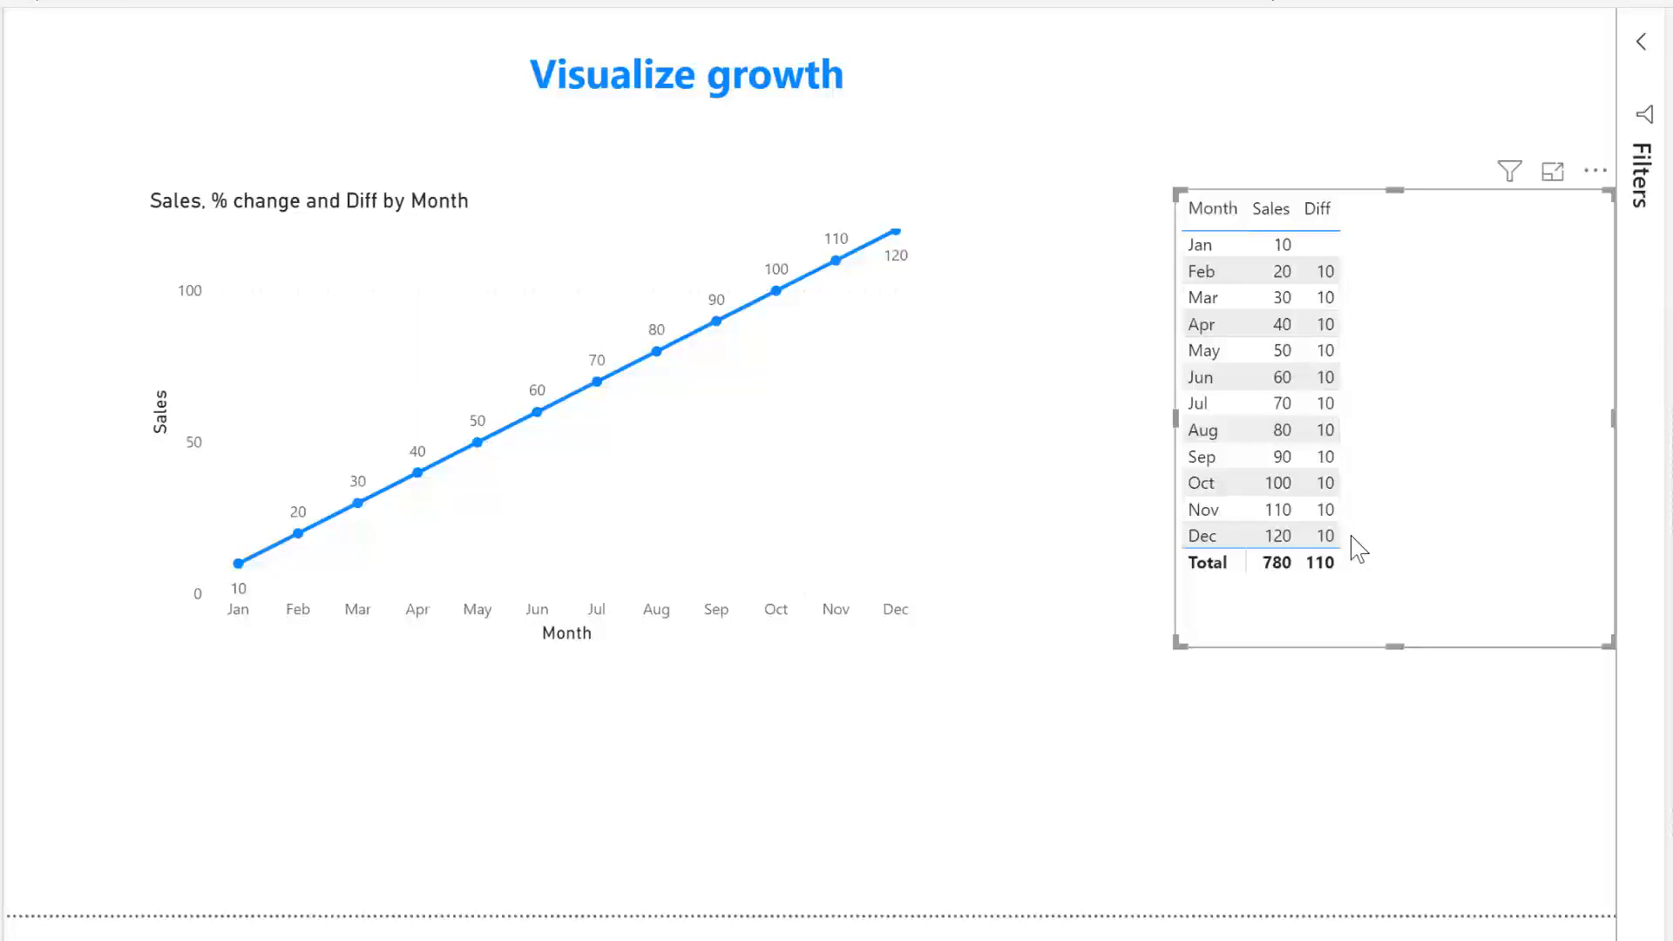
mouse_move(363, 596)
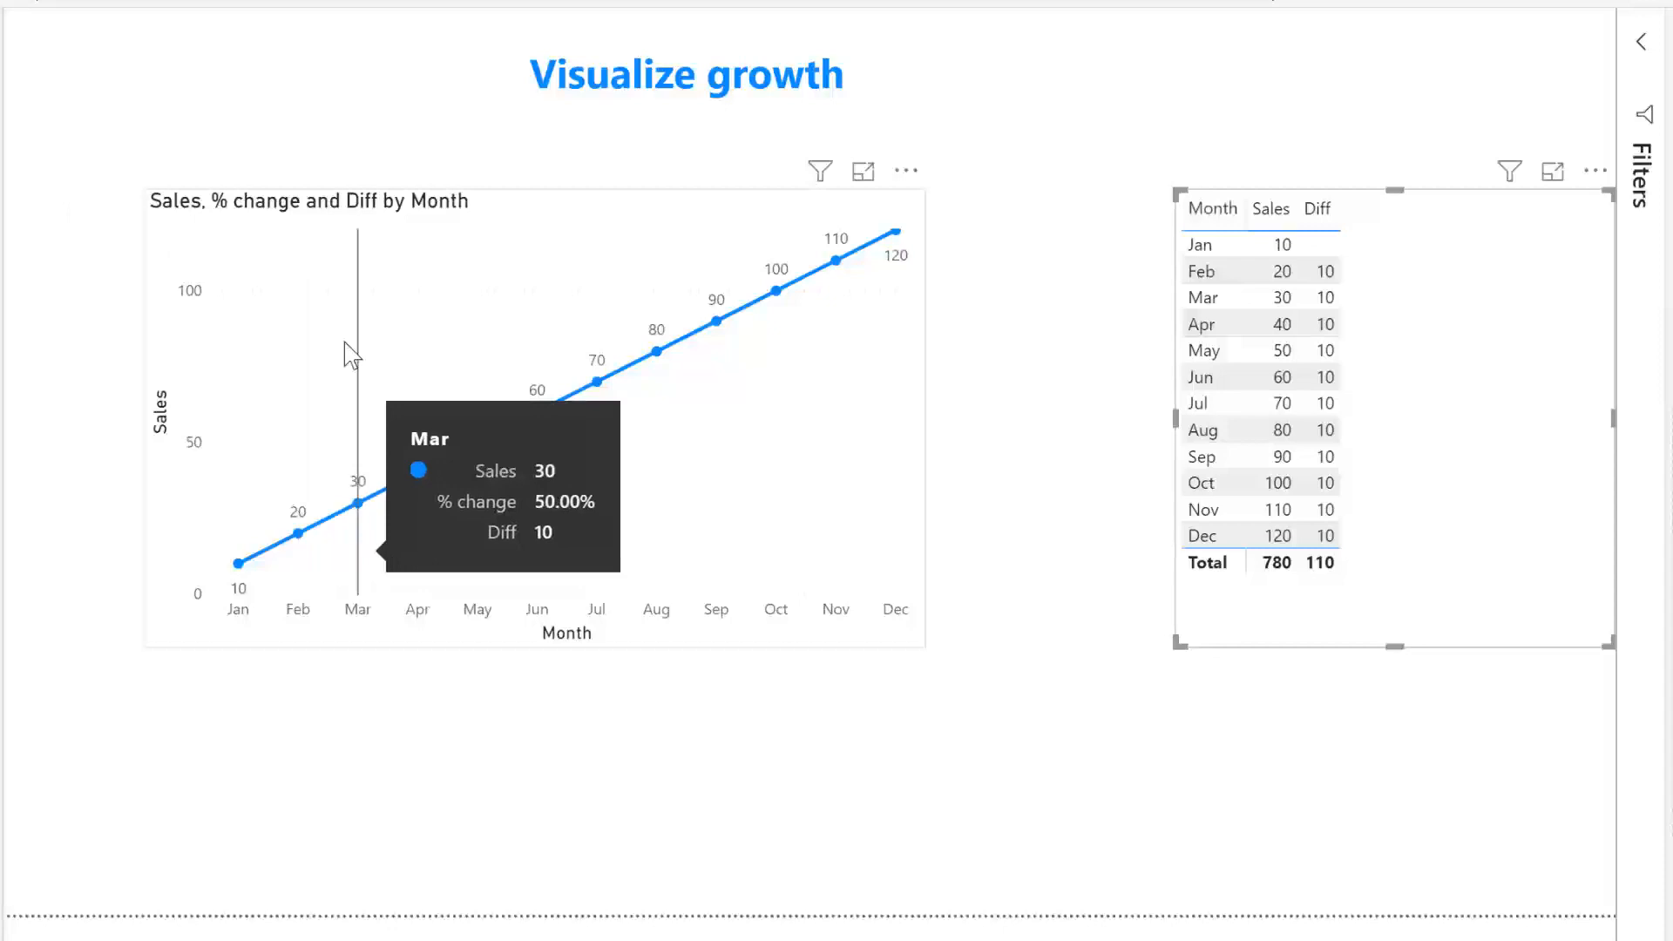
mouse_move(1328, 741)
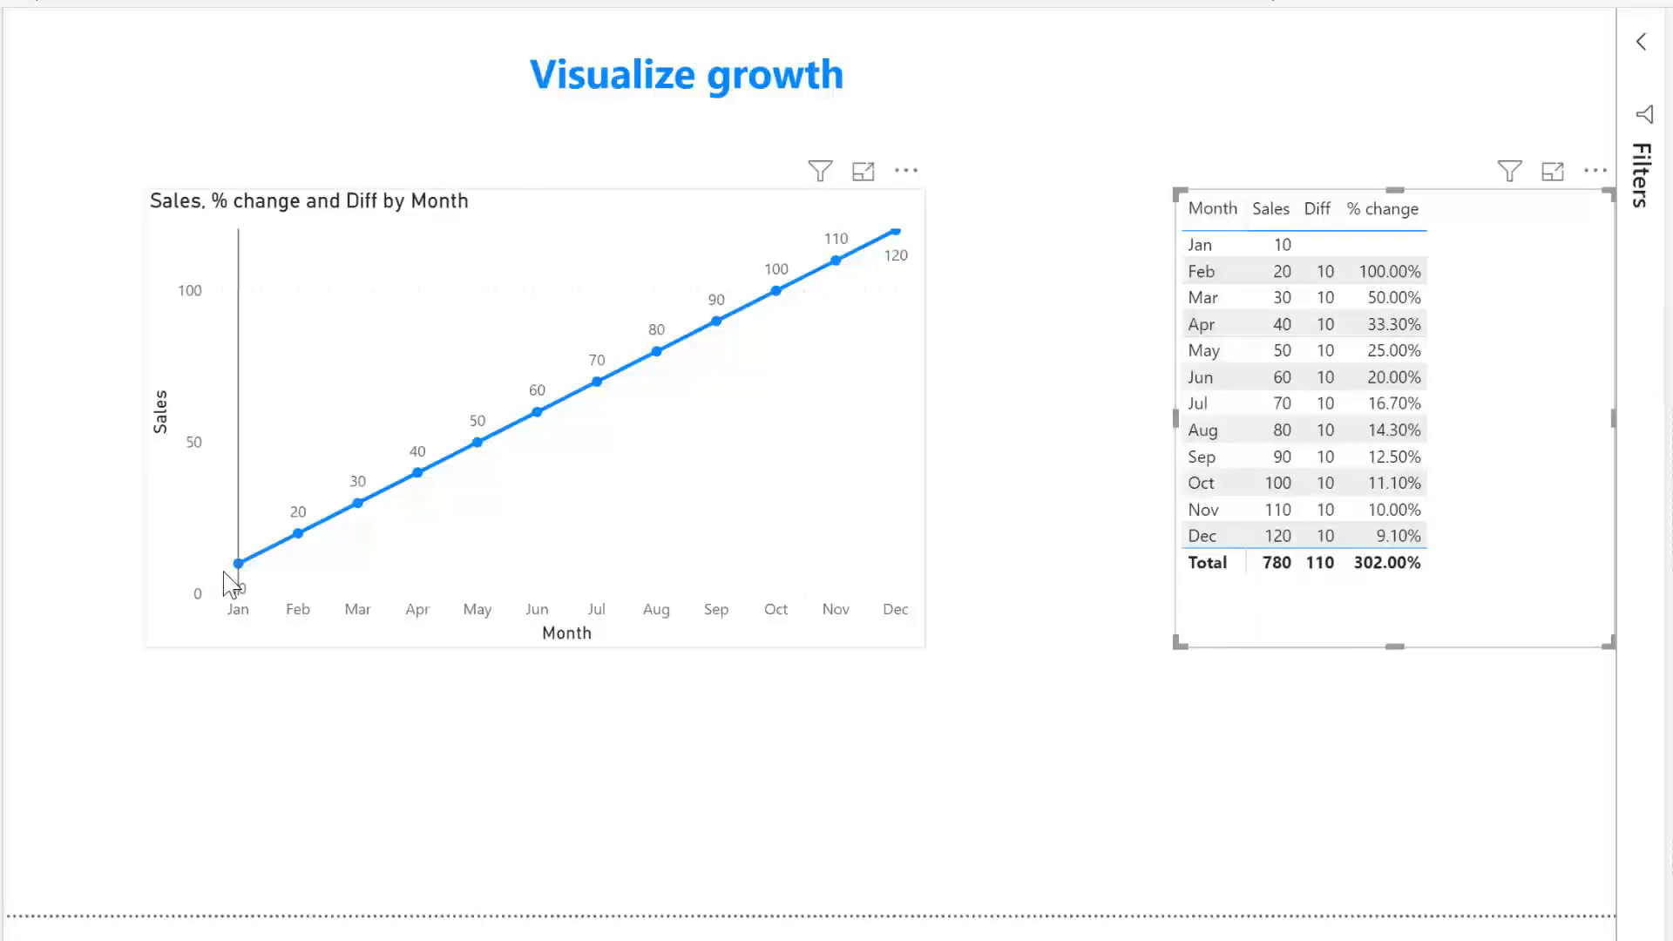
mouse_move(297, 538)
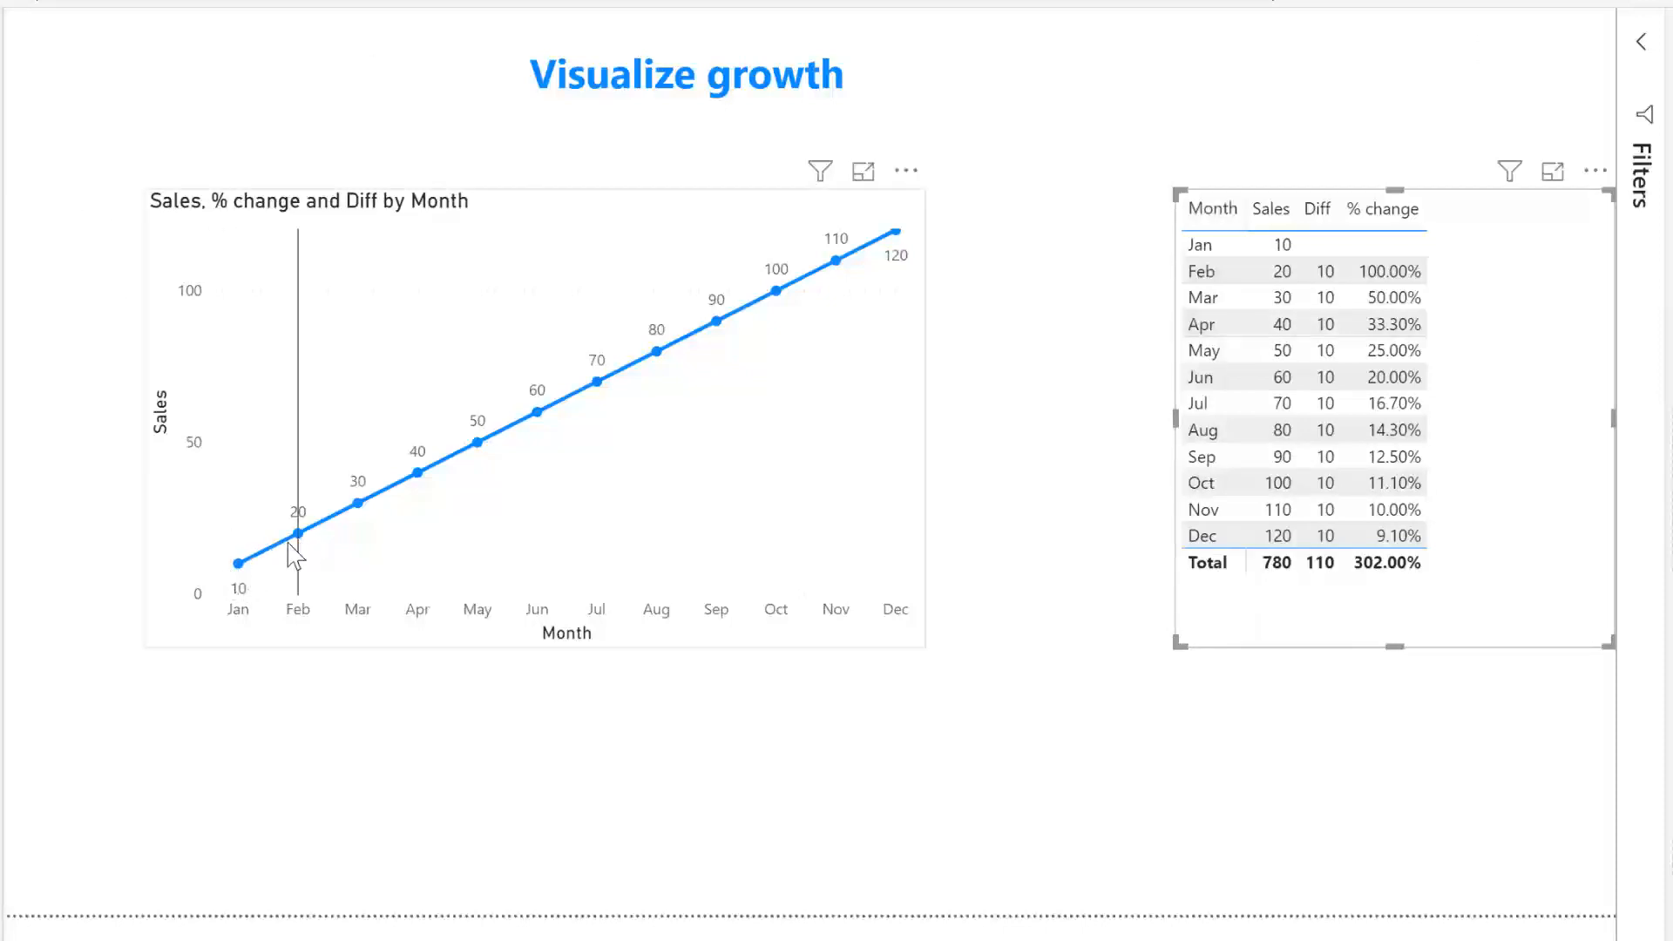
mouse_move(296, 534)
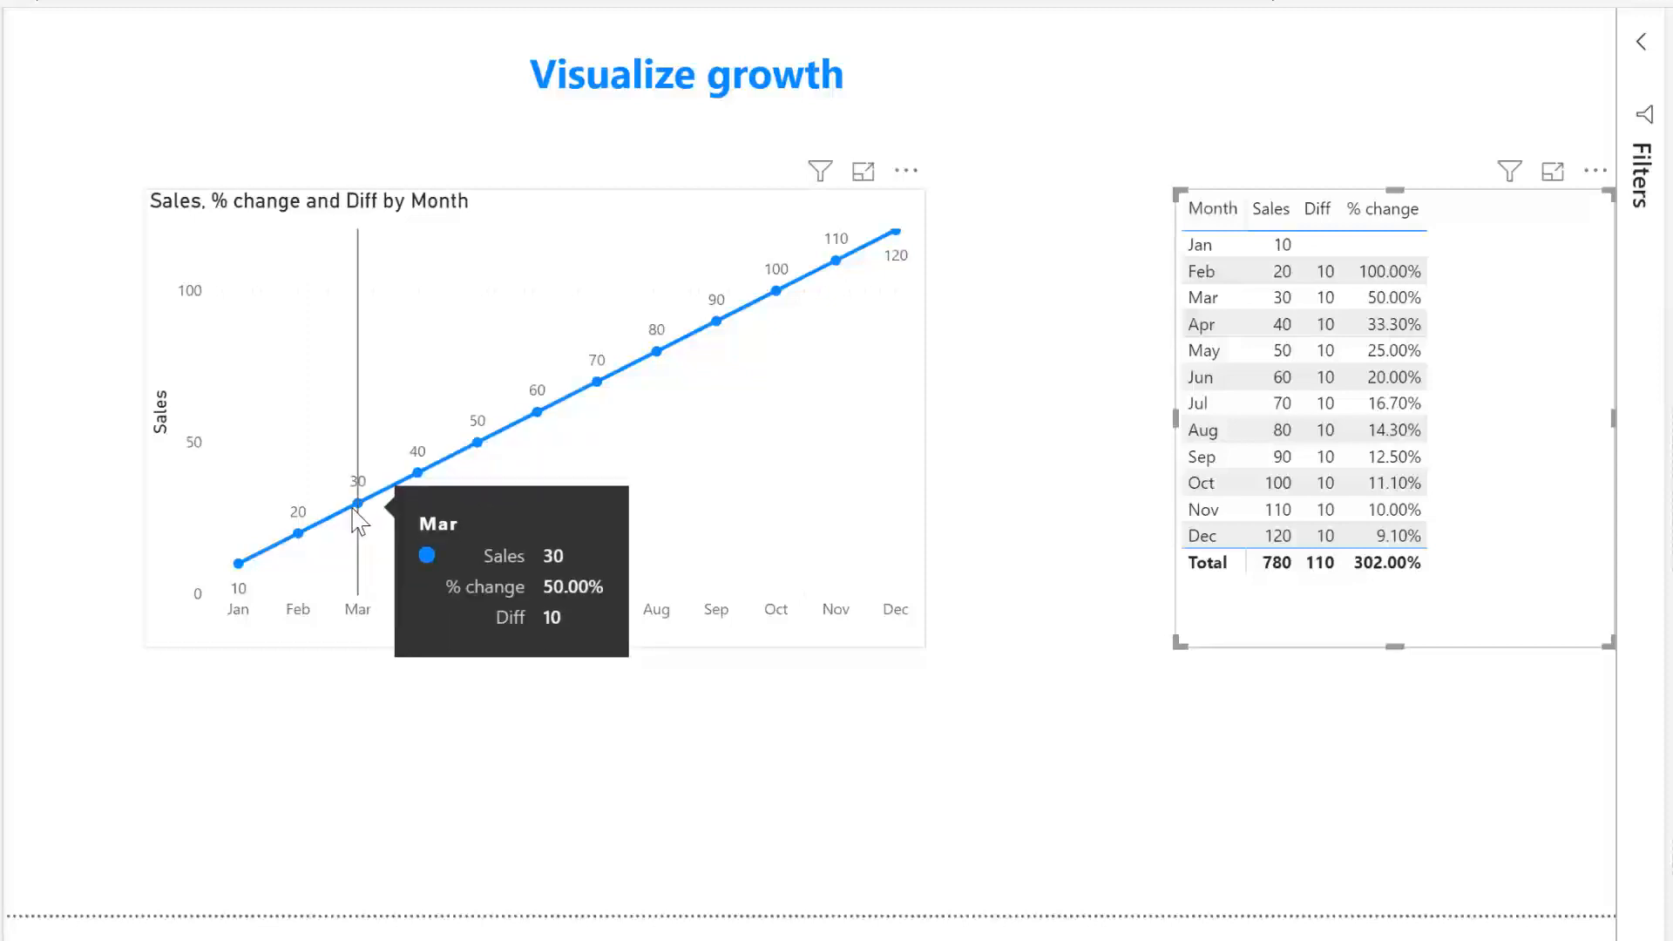
mouse_move(359, 523)
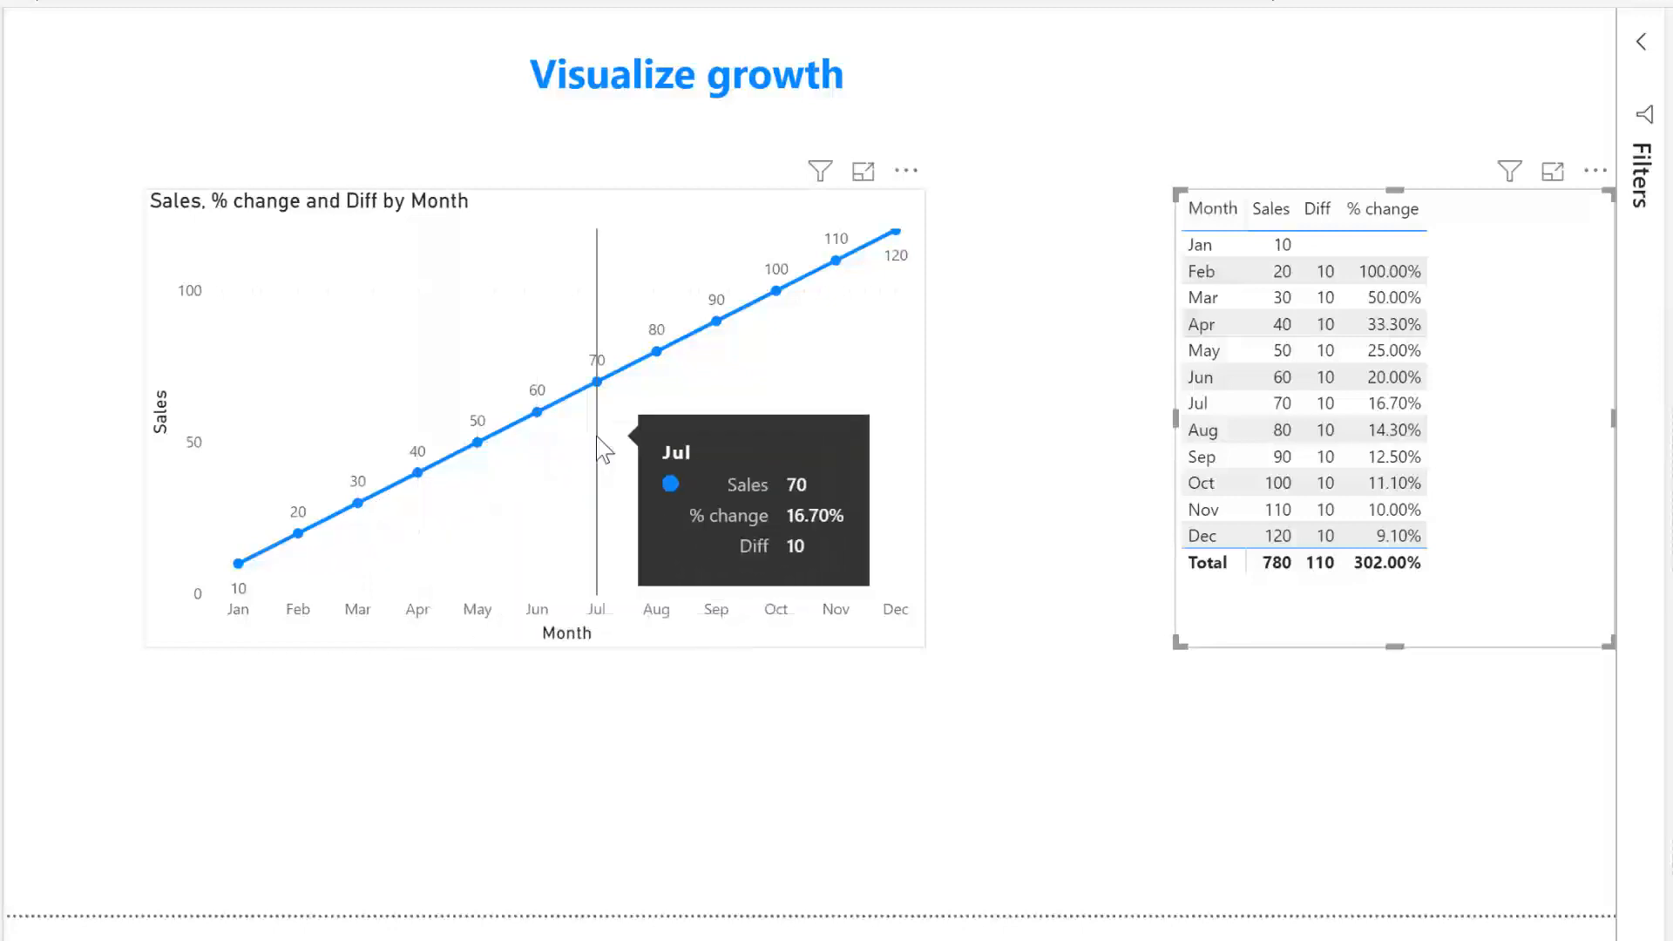
mouse_move(657, 347)
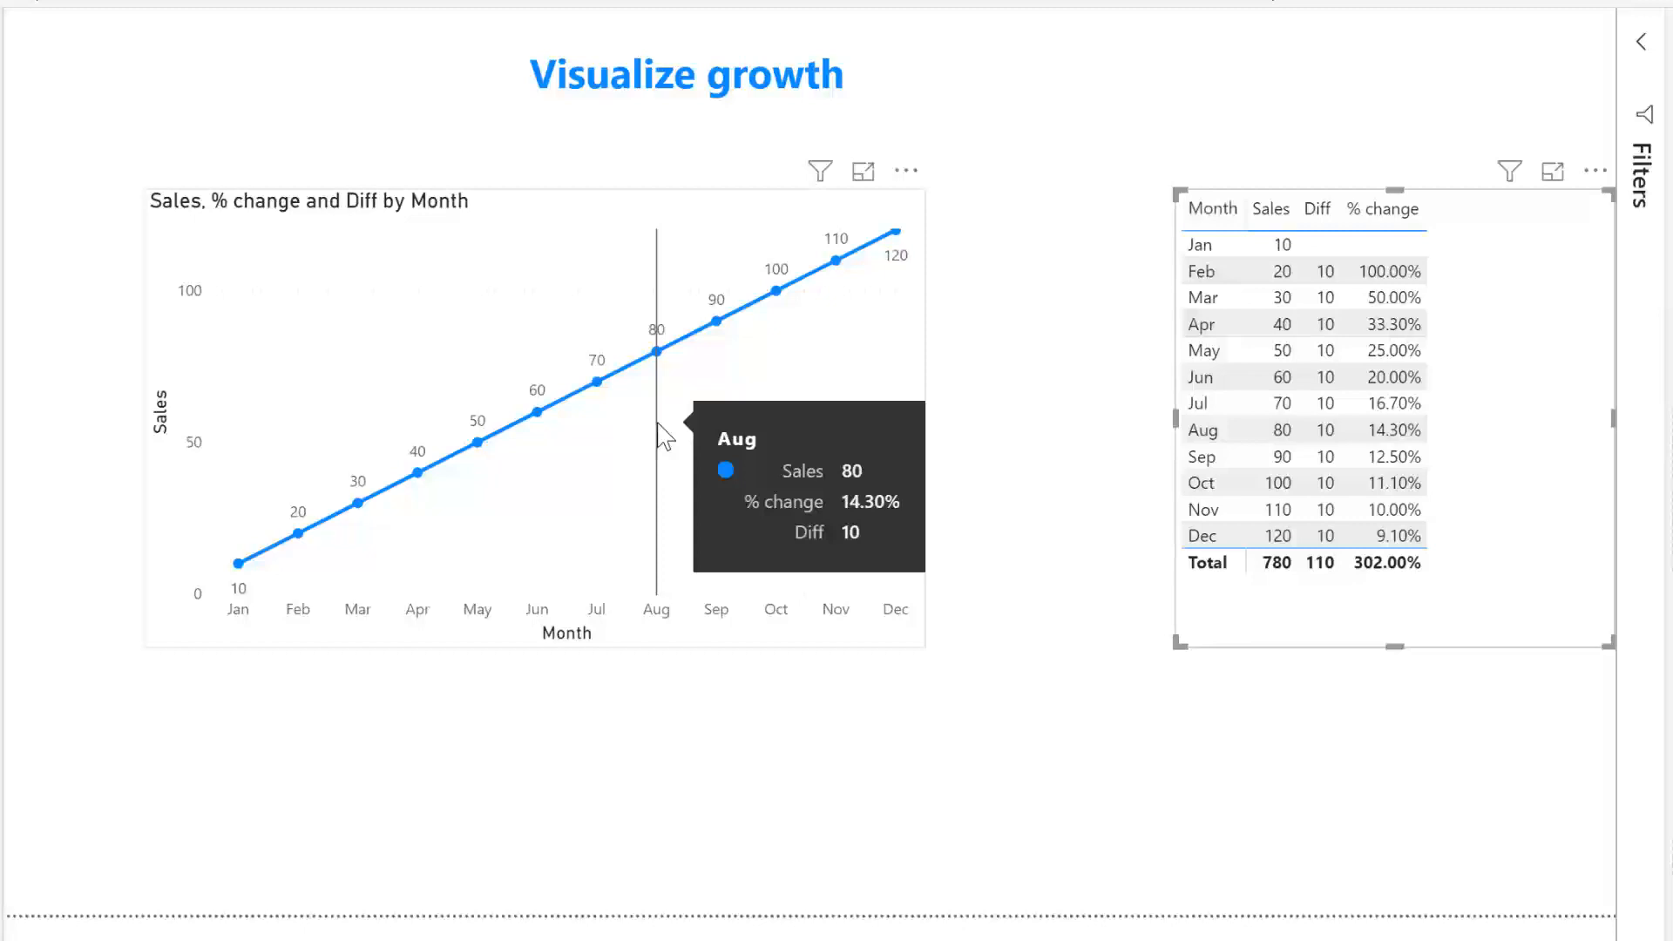
mouse_move(1342, 931)
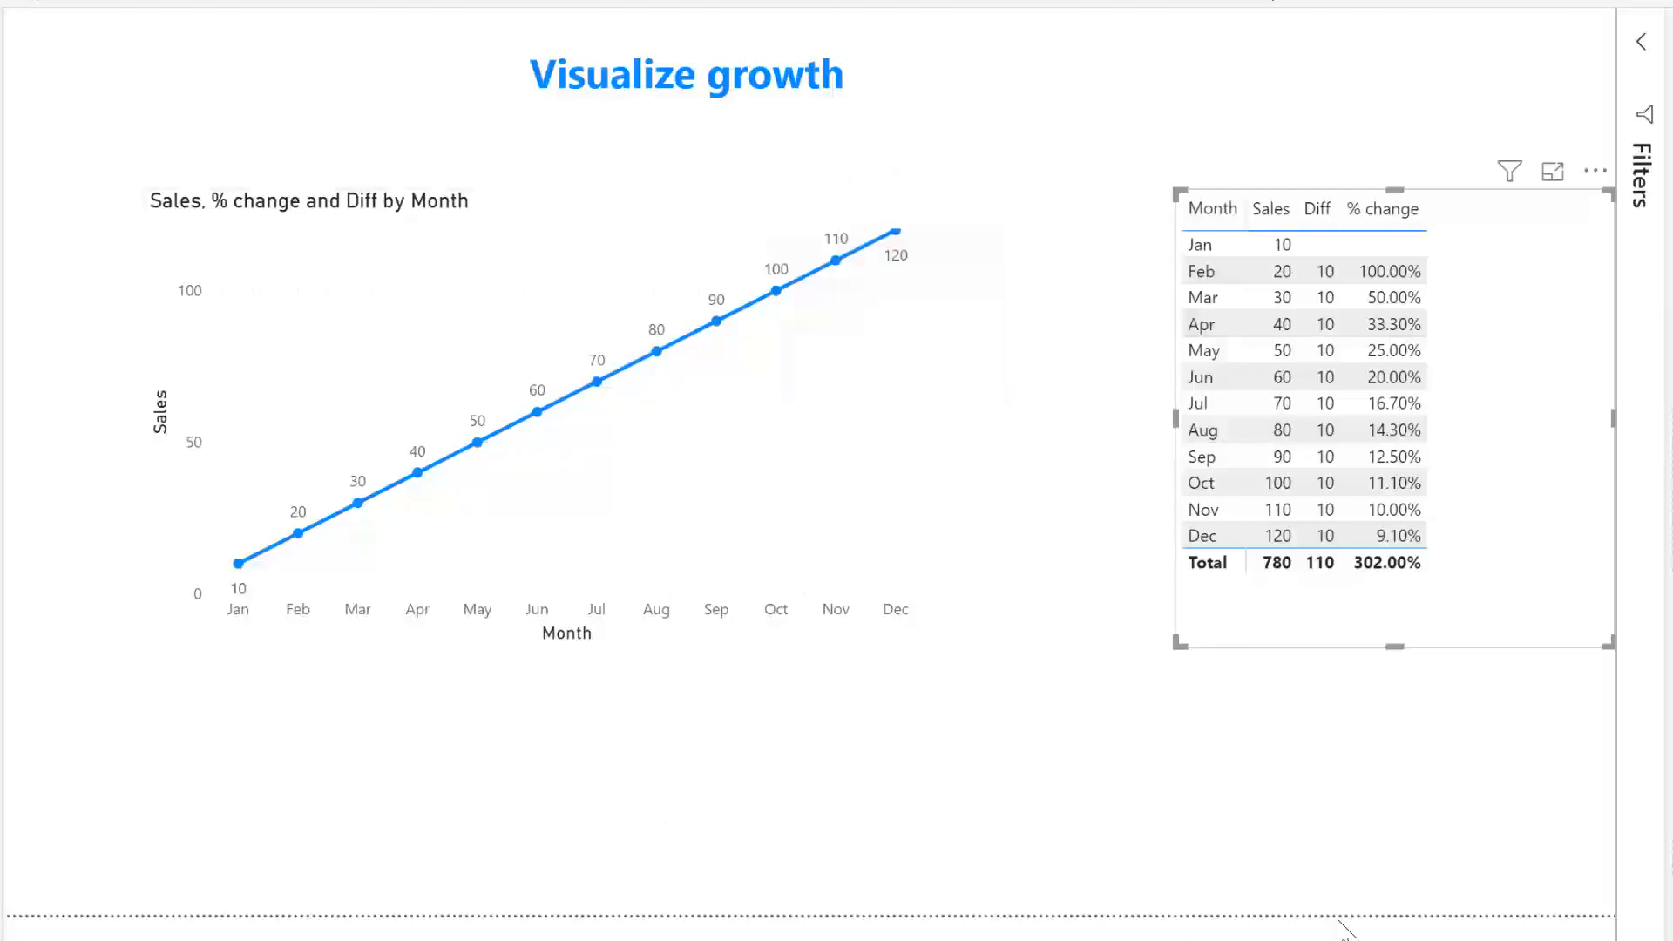
mouse_move(1337, 690)
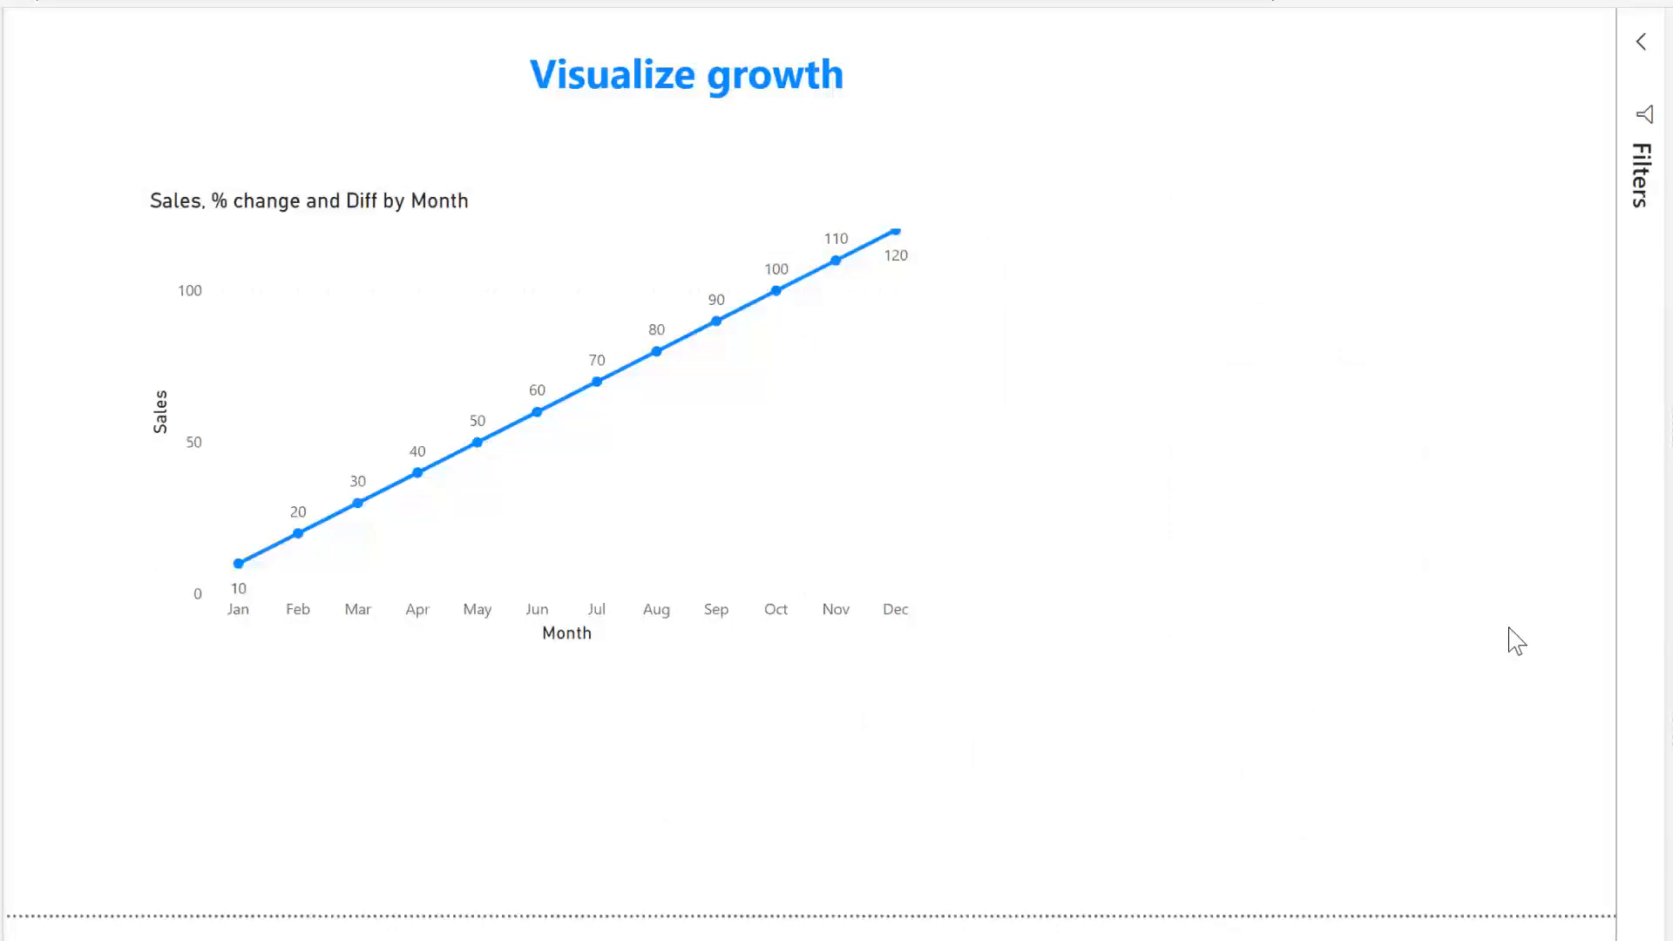
mouse_move(919, 565)
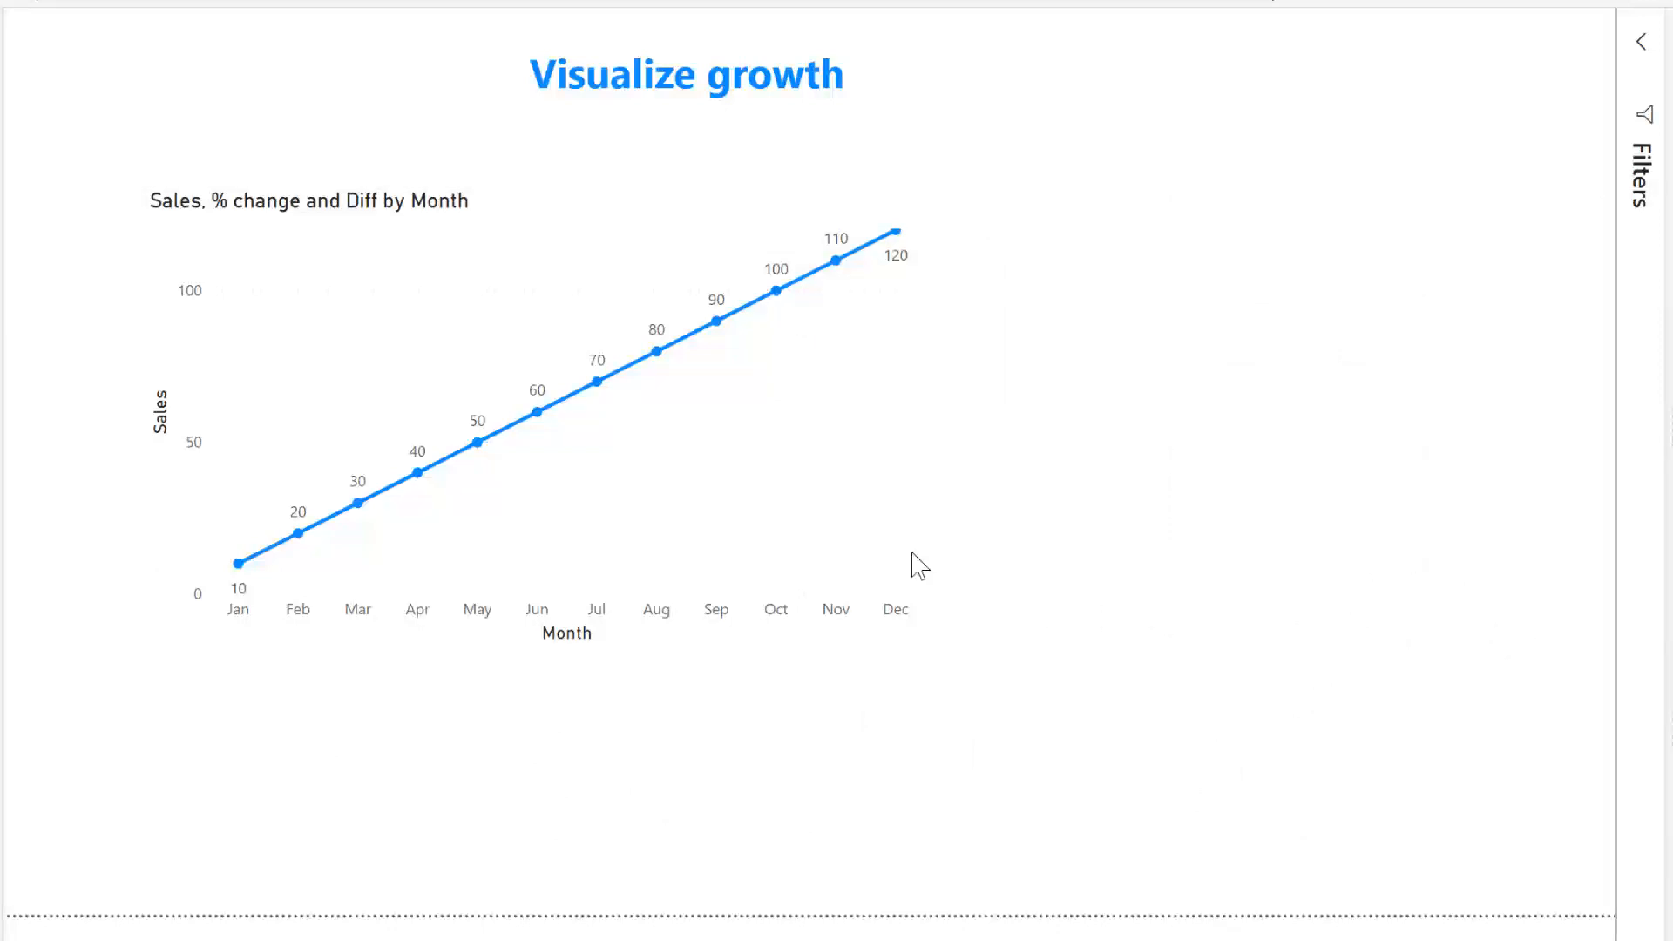
- Select the growth line chart to duplicate it for a logarithmic copy
left_click(534, 427)
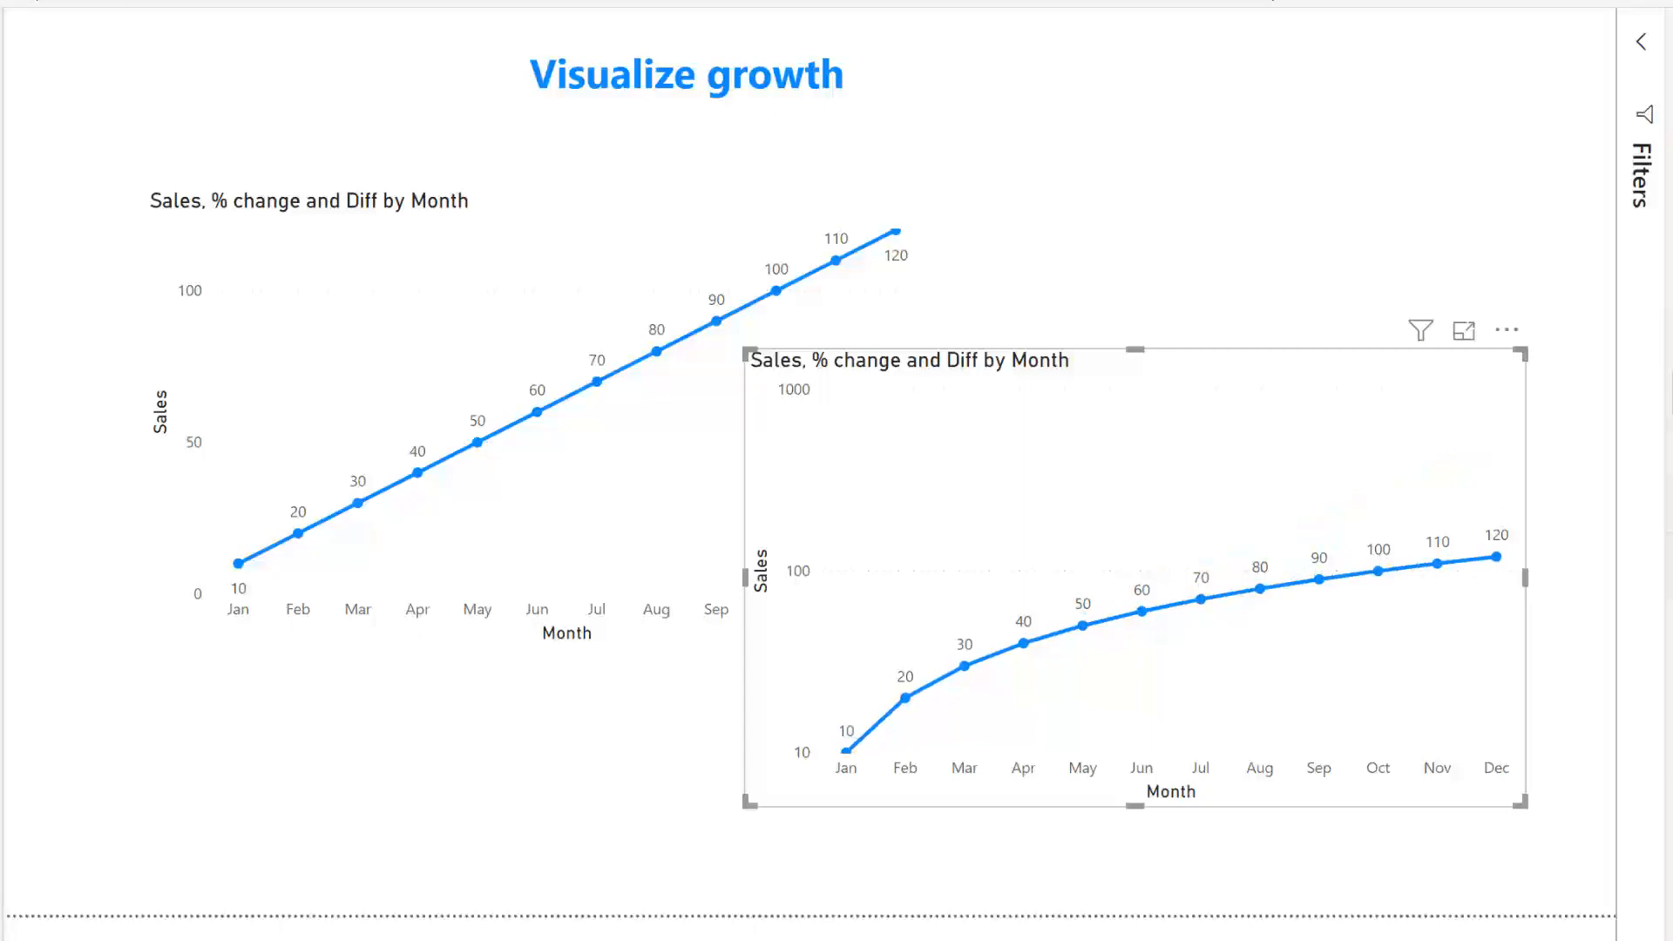
mouse_move(794, 722)
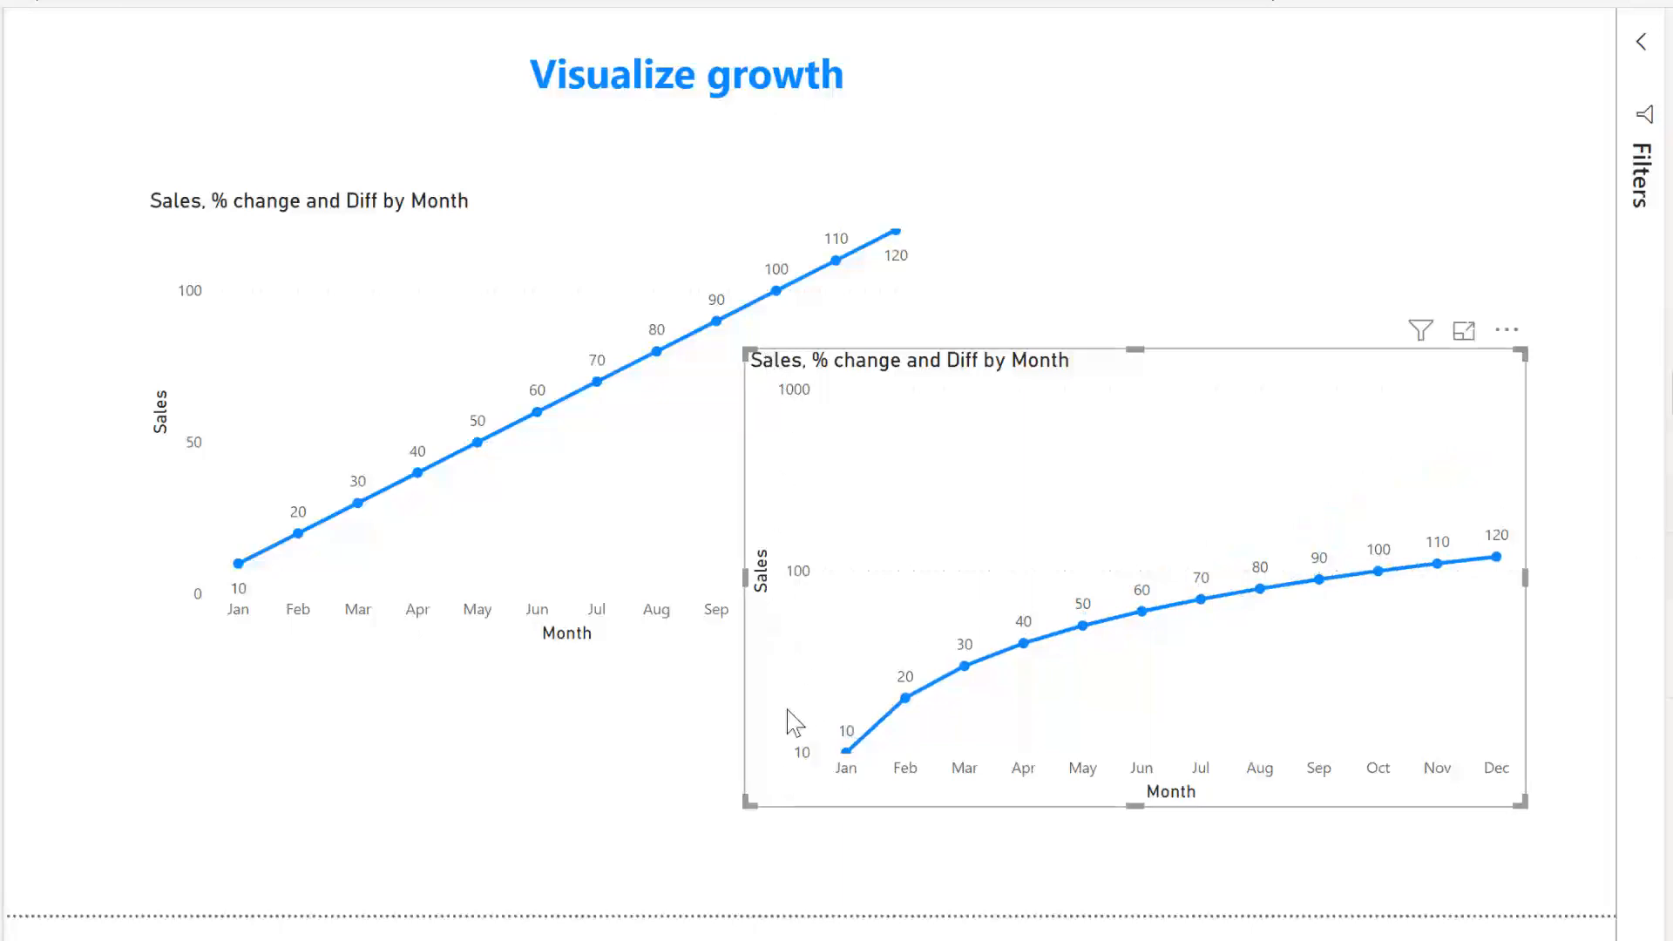
mouse_move(795, 406)
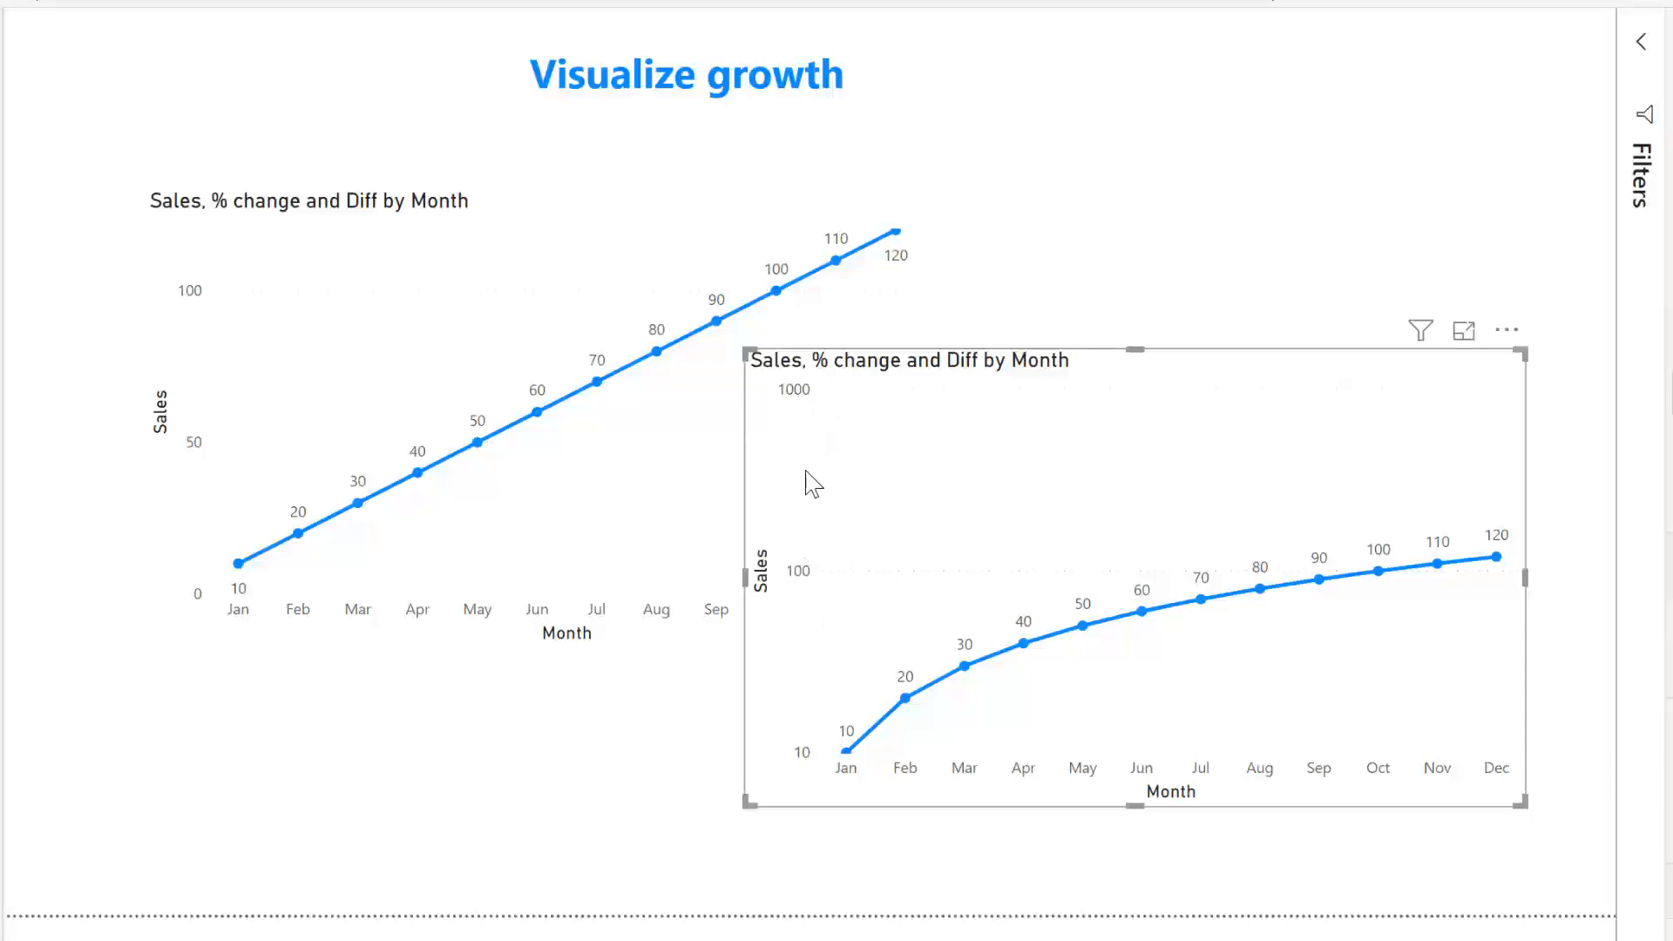
mouse_move(798, 572)
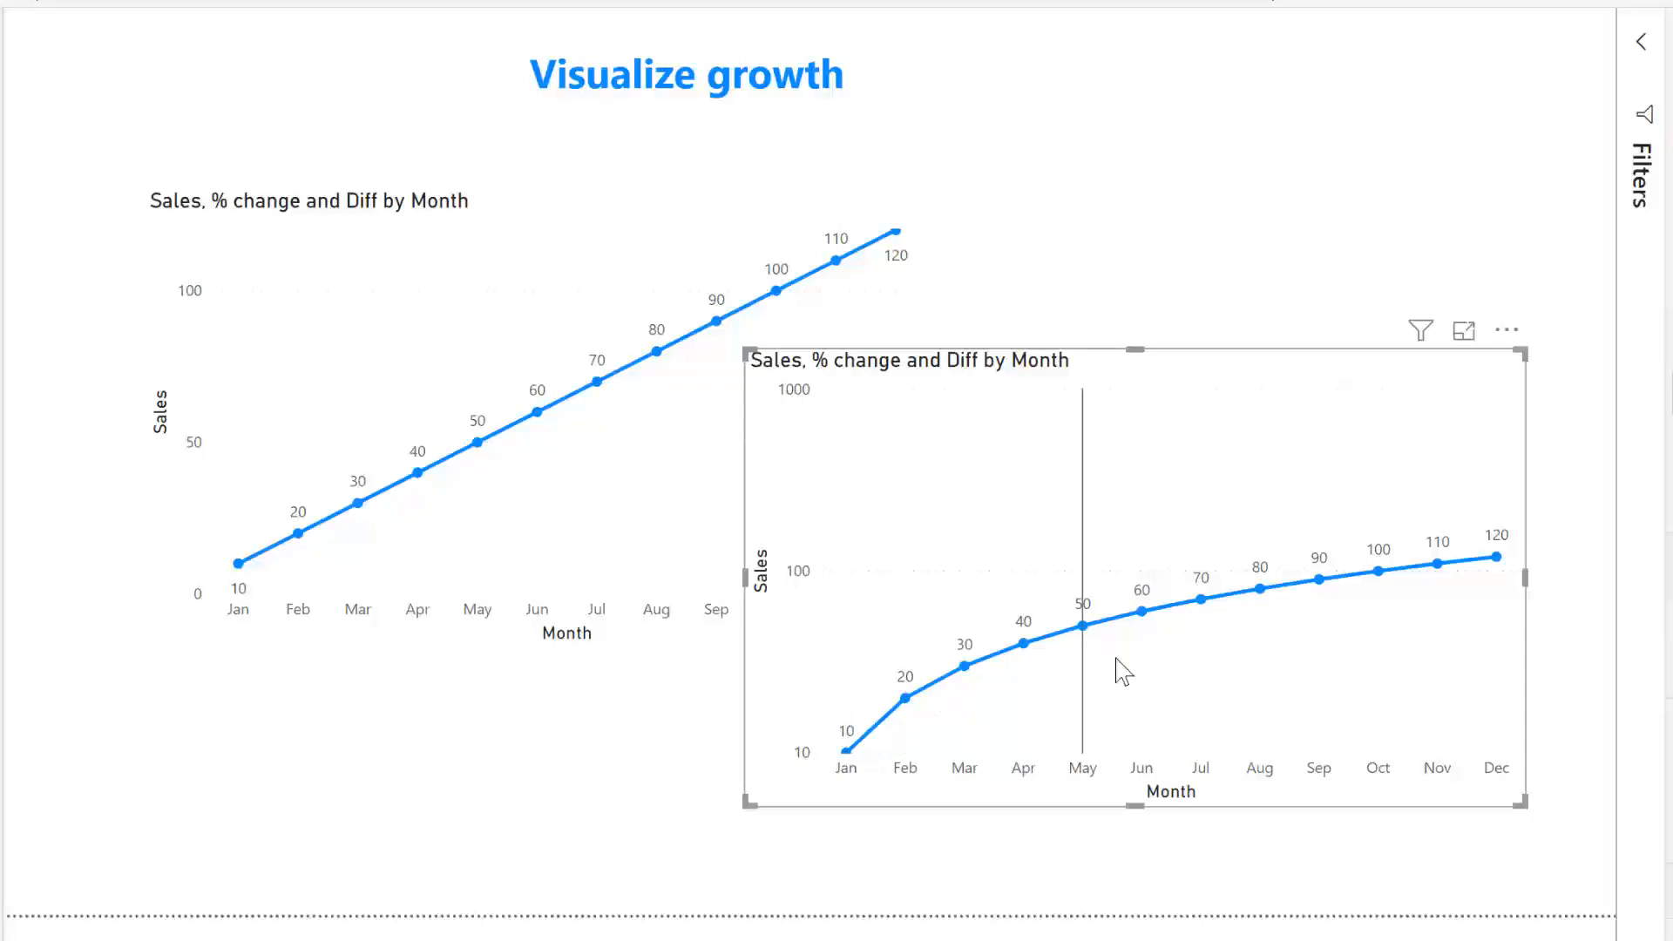
mouse_move(1438, 562)
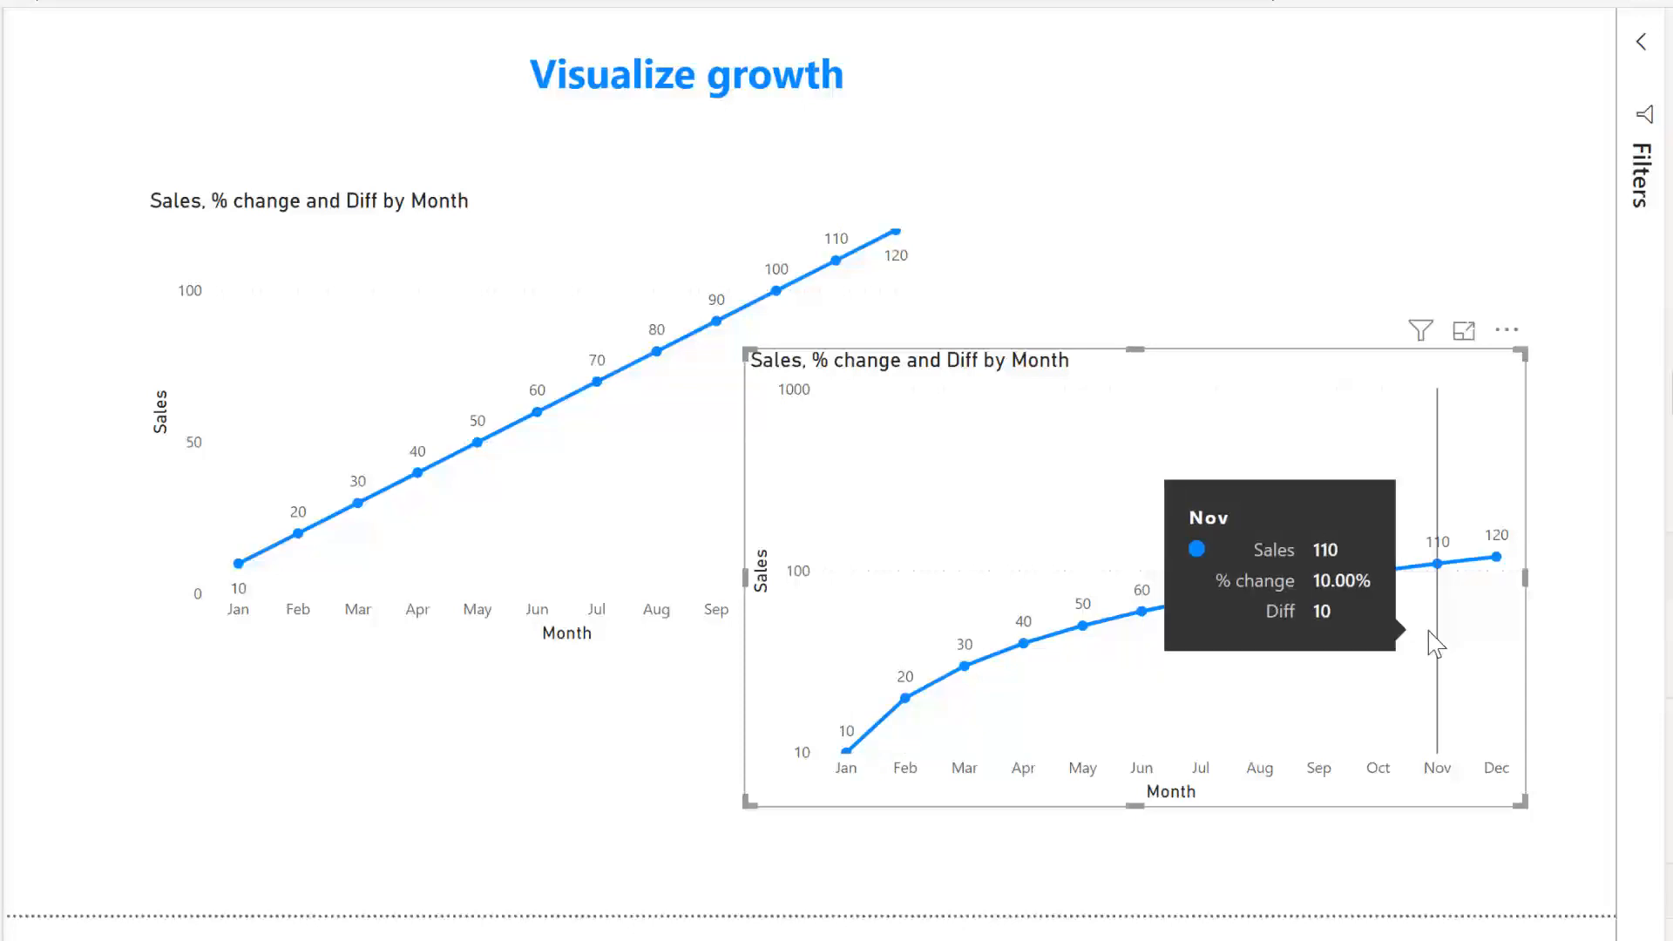
mouse_move(889, 779)
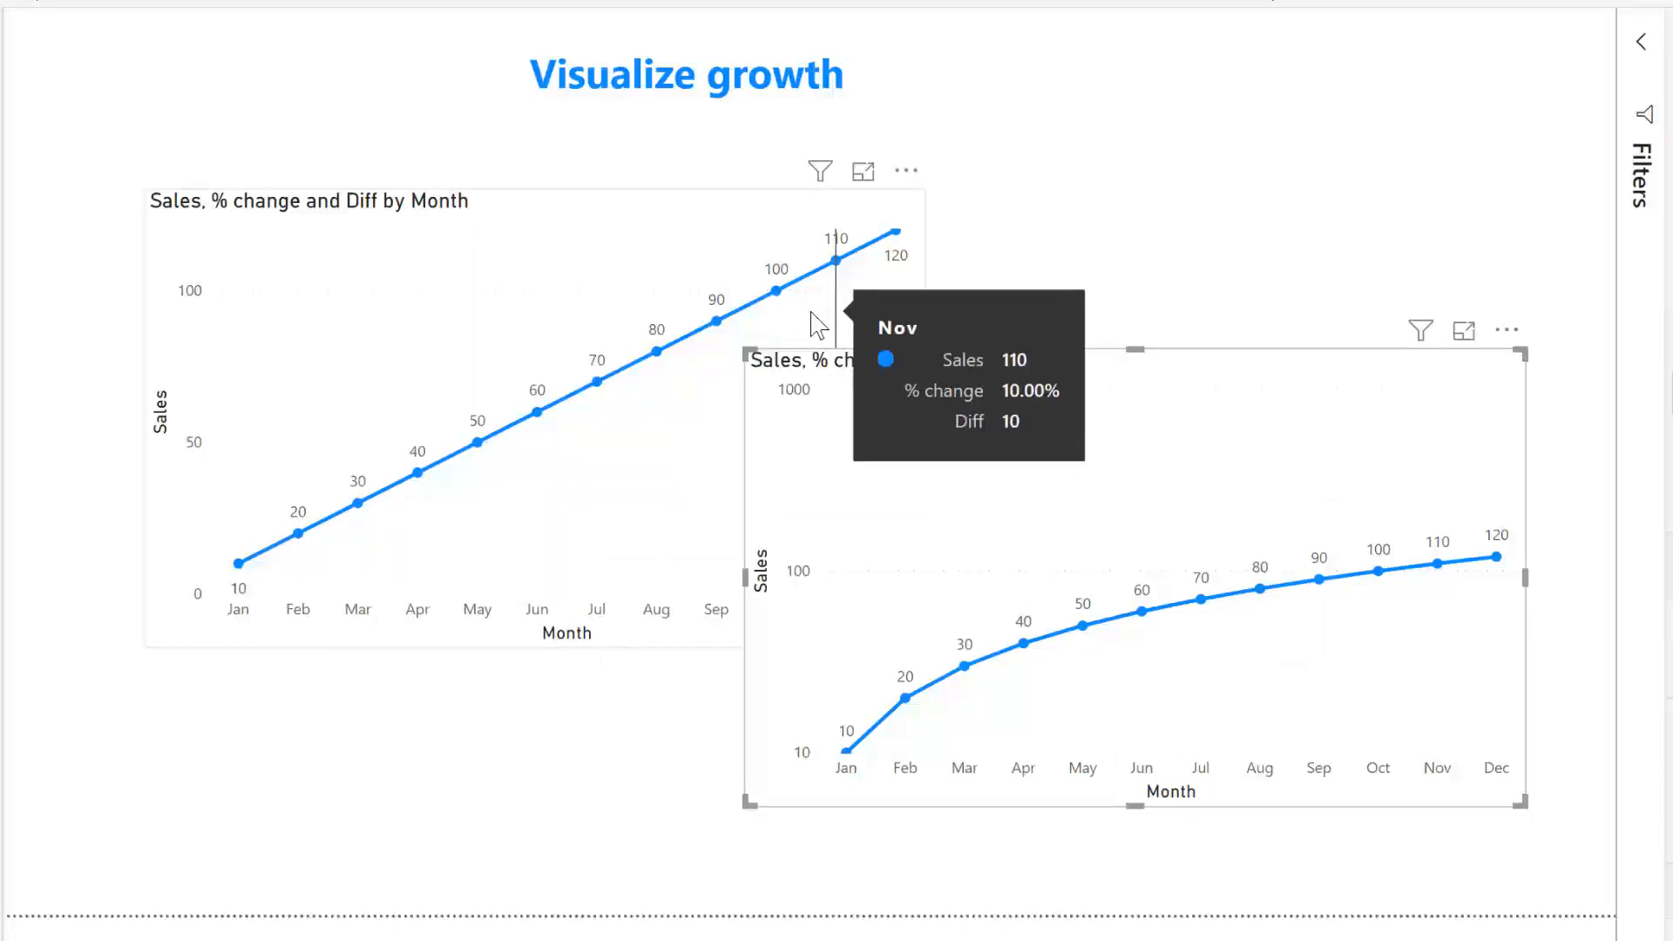
mouse_move(835, 754)
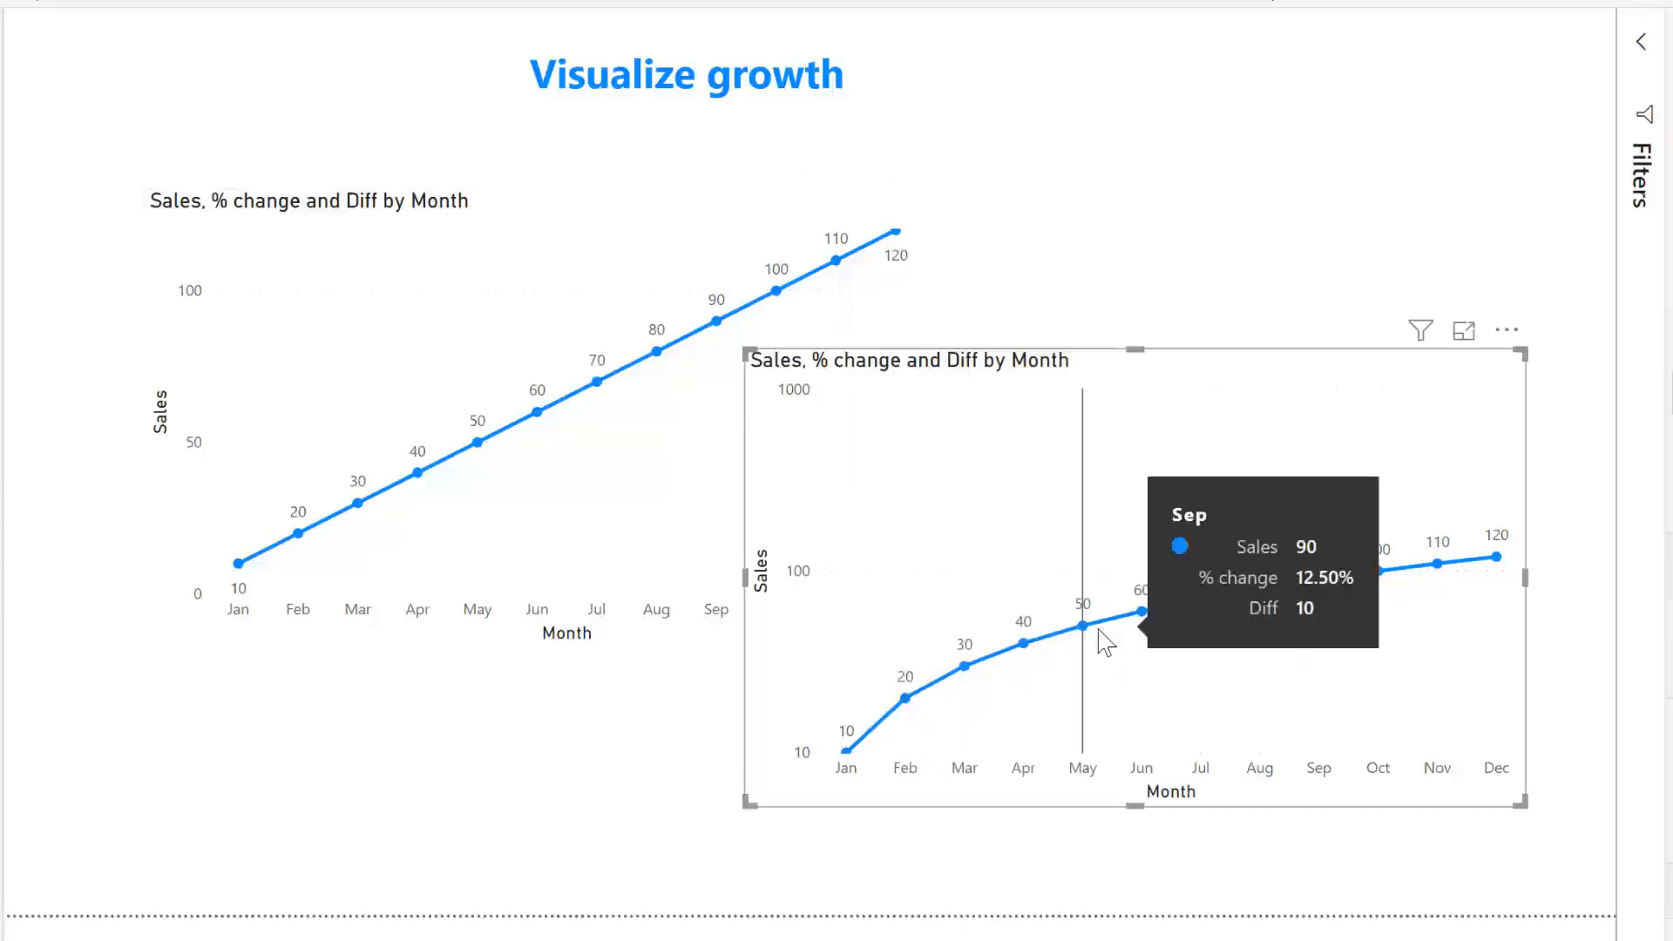
mouse_move(1259, 588)
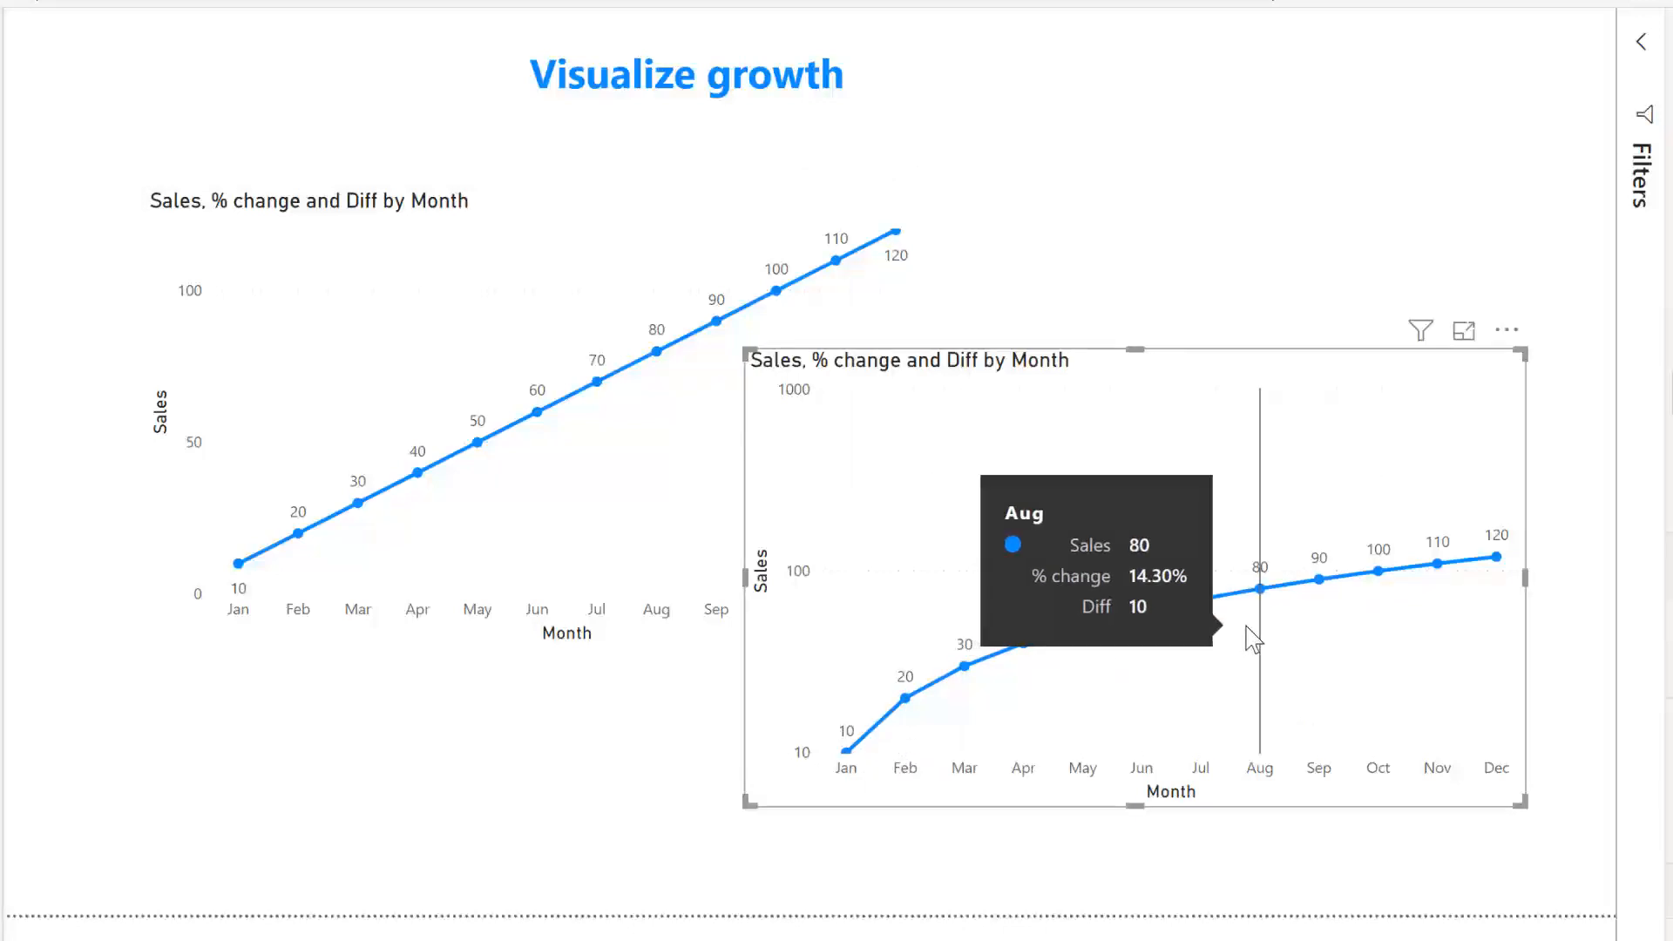
mouse_move(1140, 608)
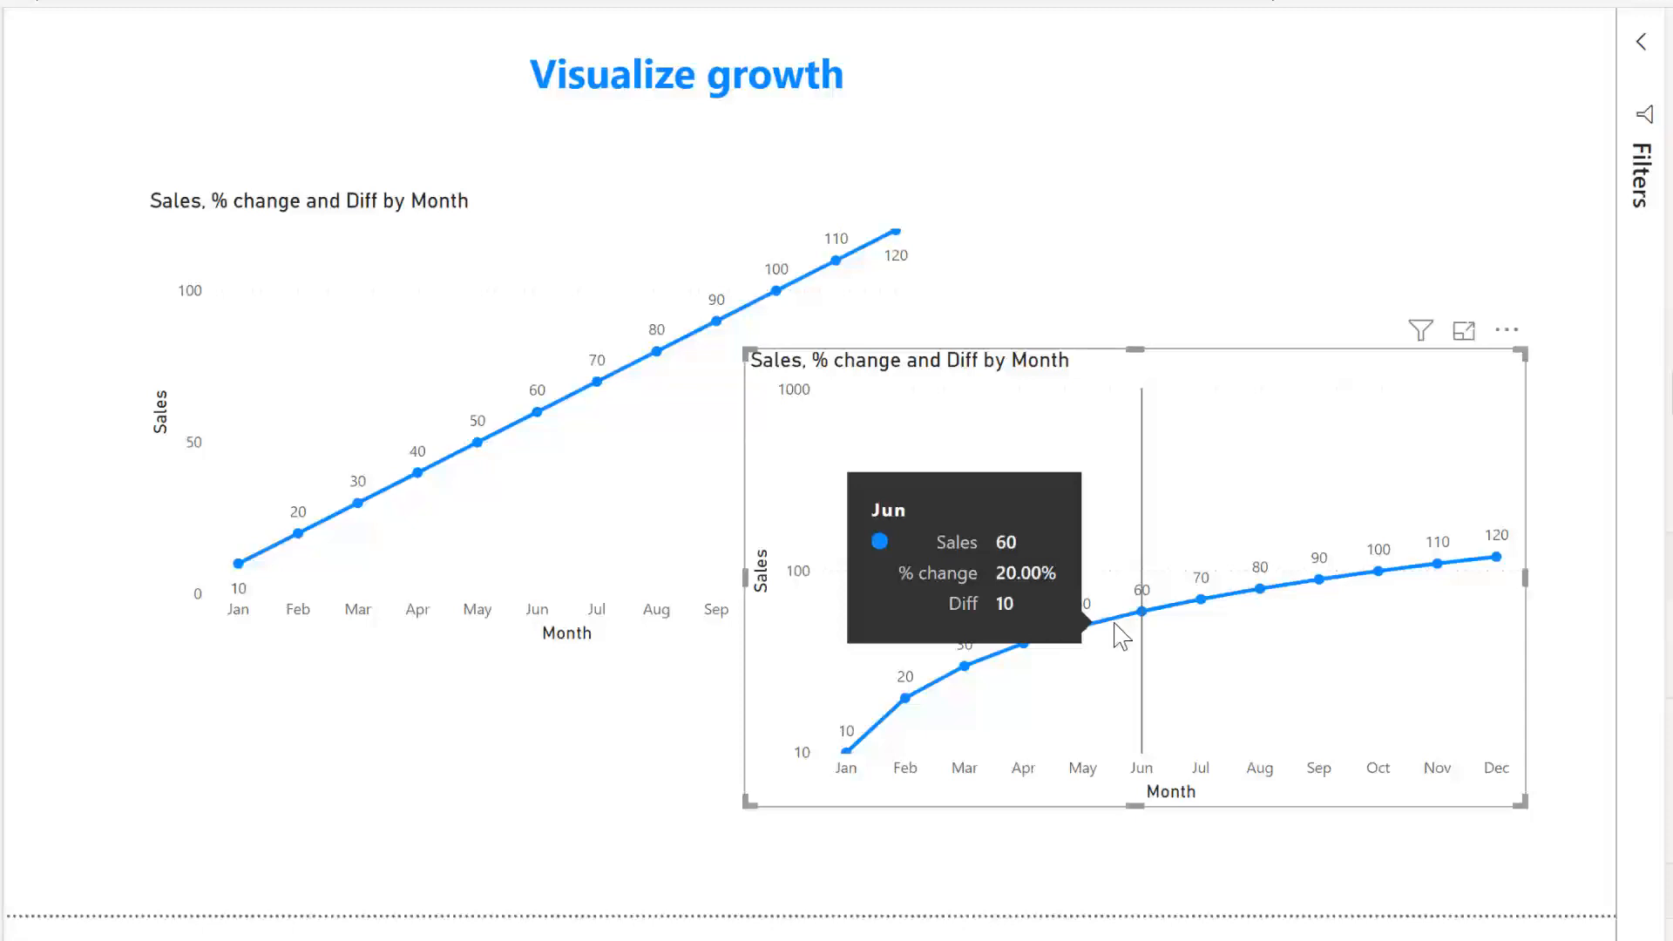
mouse_move(966, 648)
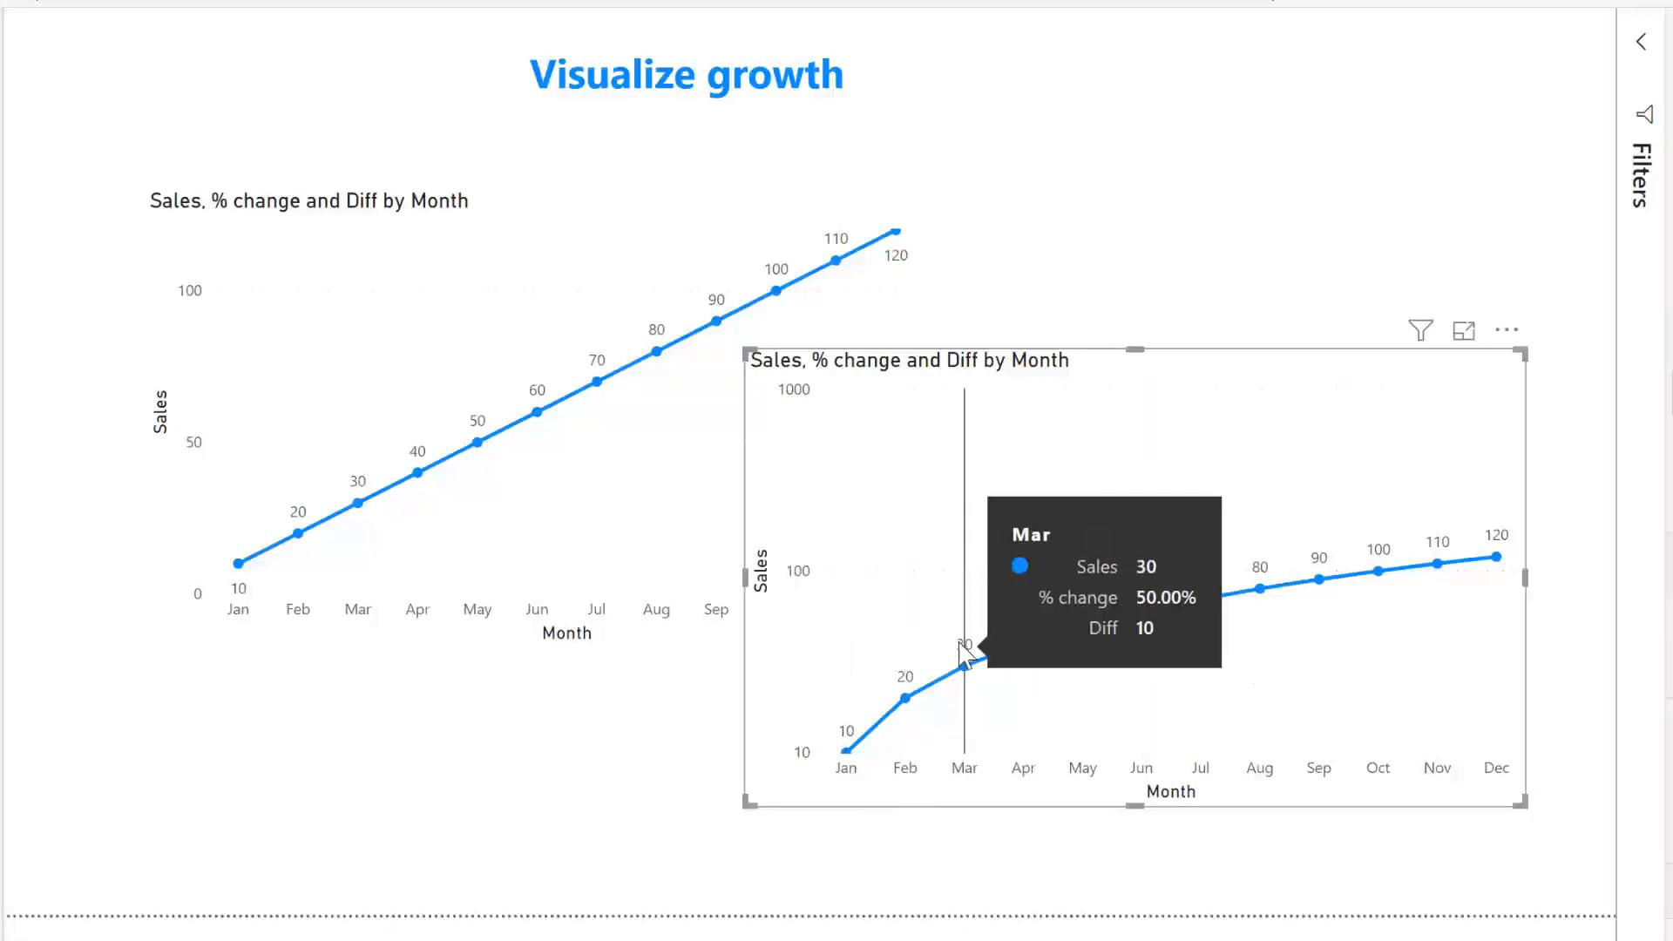
mouse_move(411, 857)
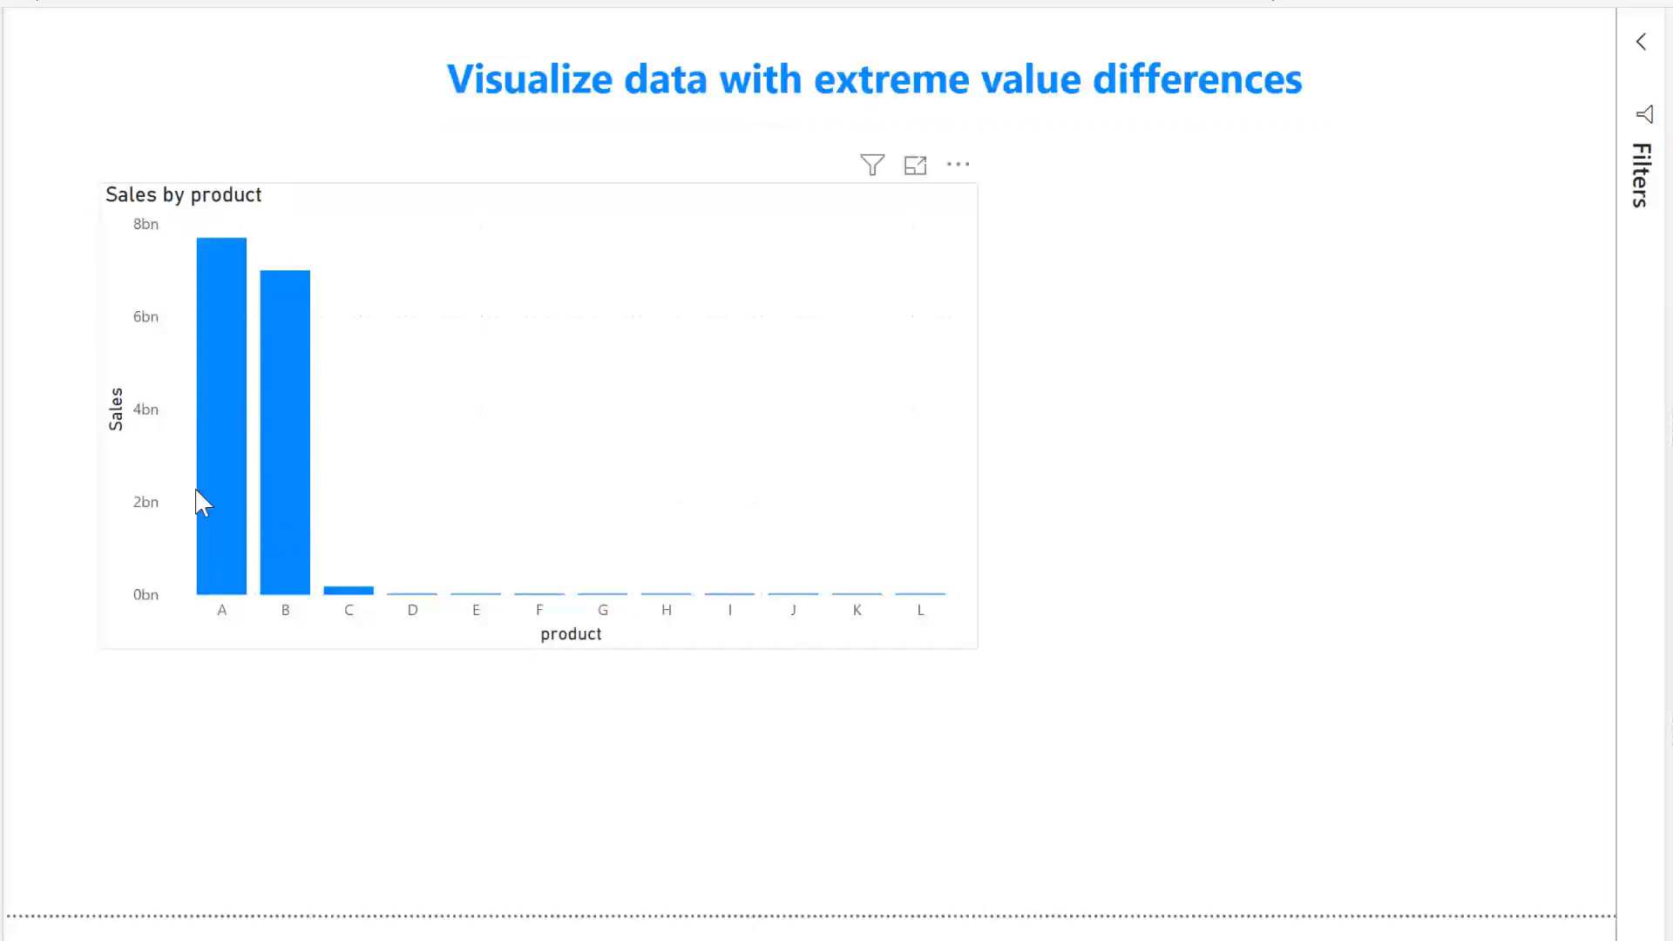
mouse_move(266, 628)
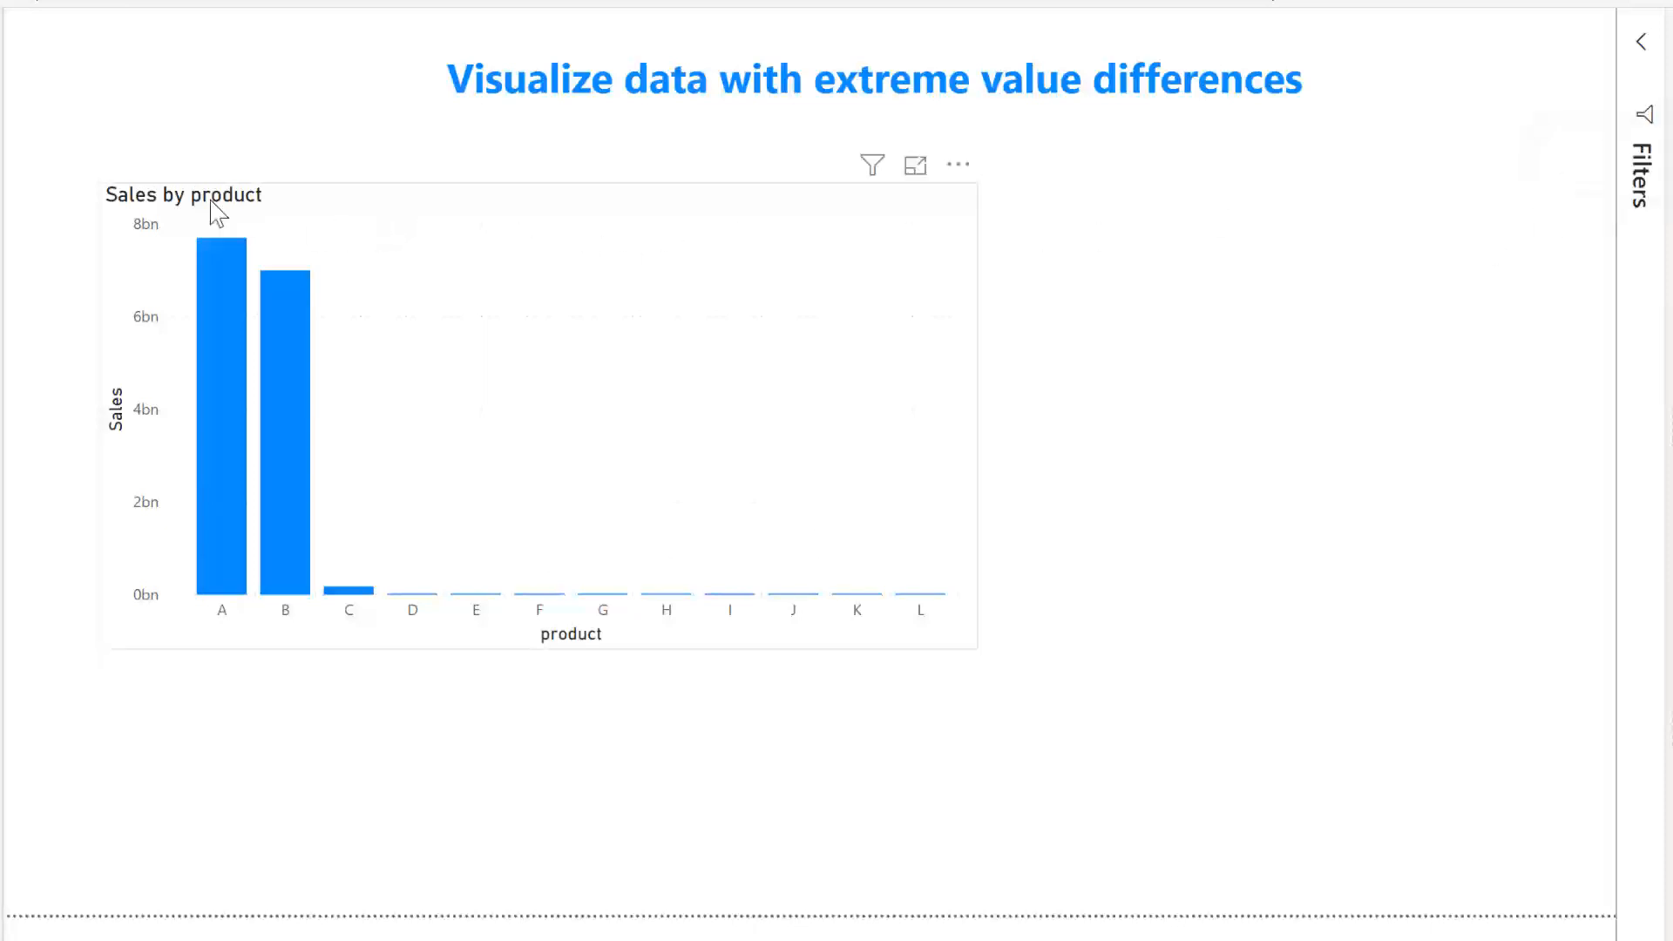
mouse_move(260, 420)
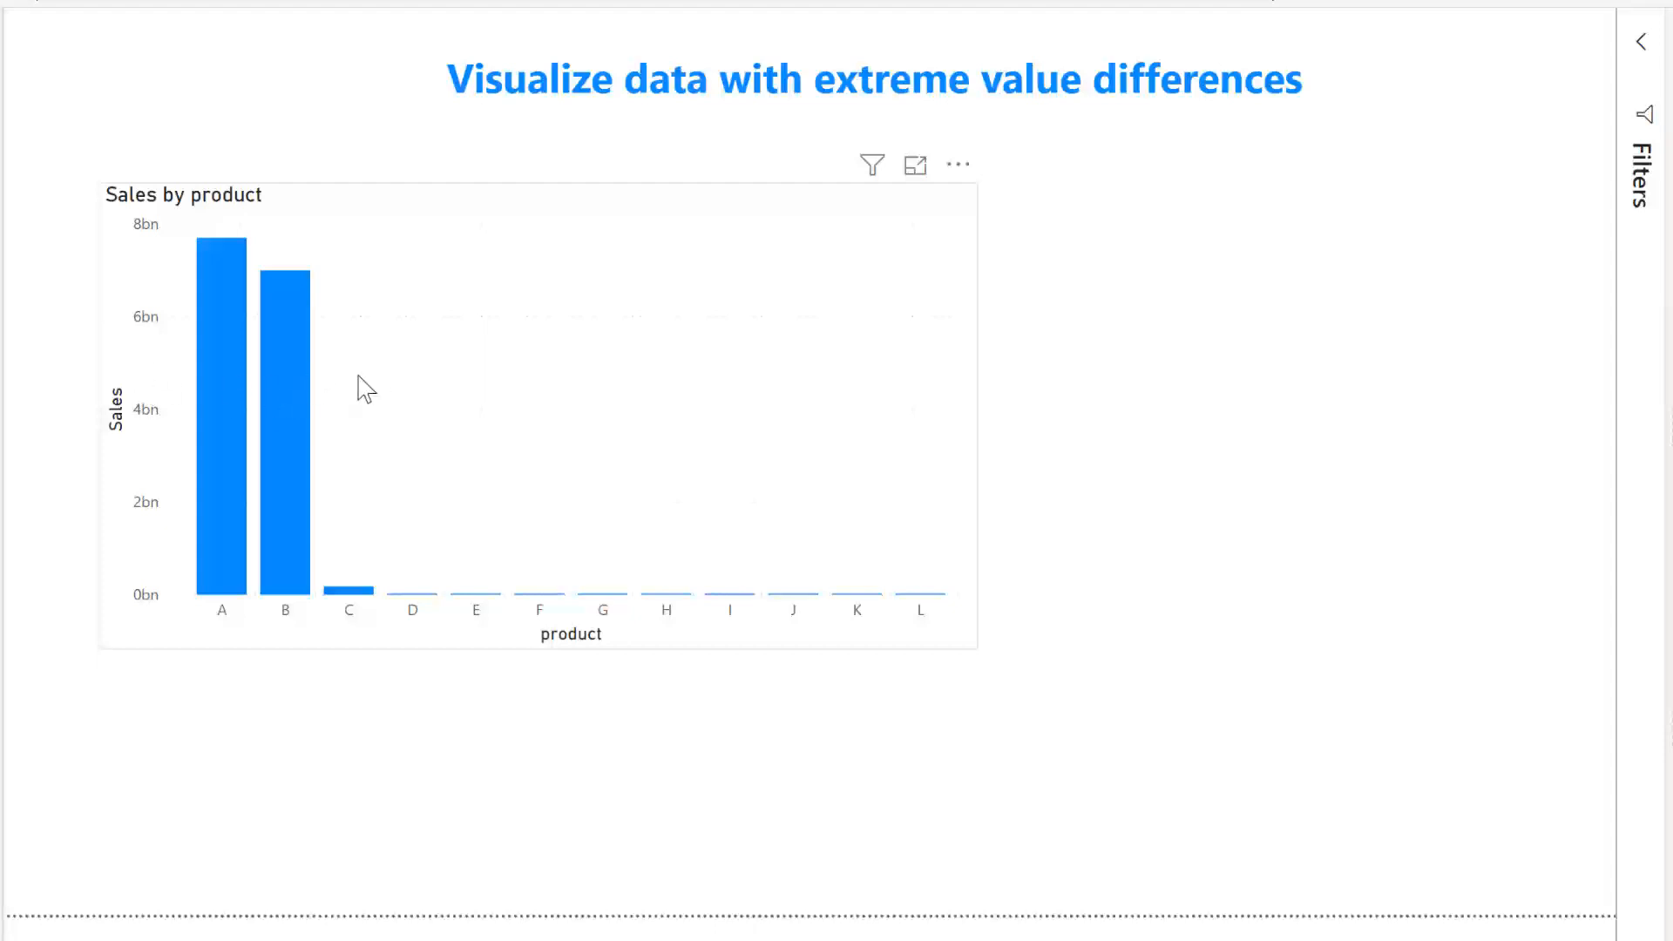
mouse_move(286, 407)
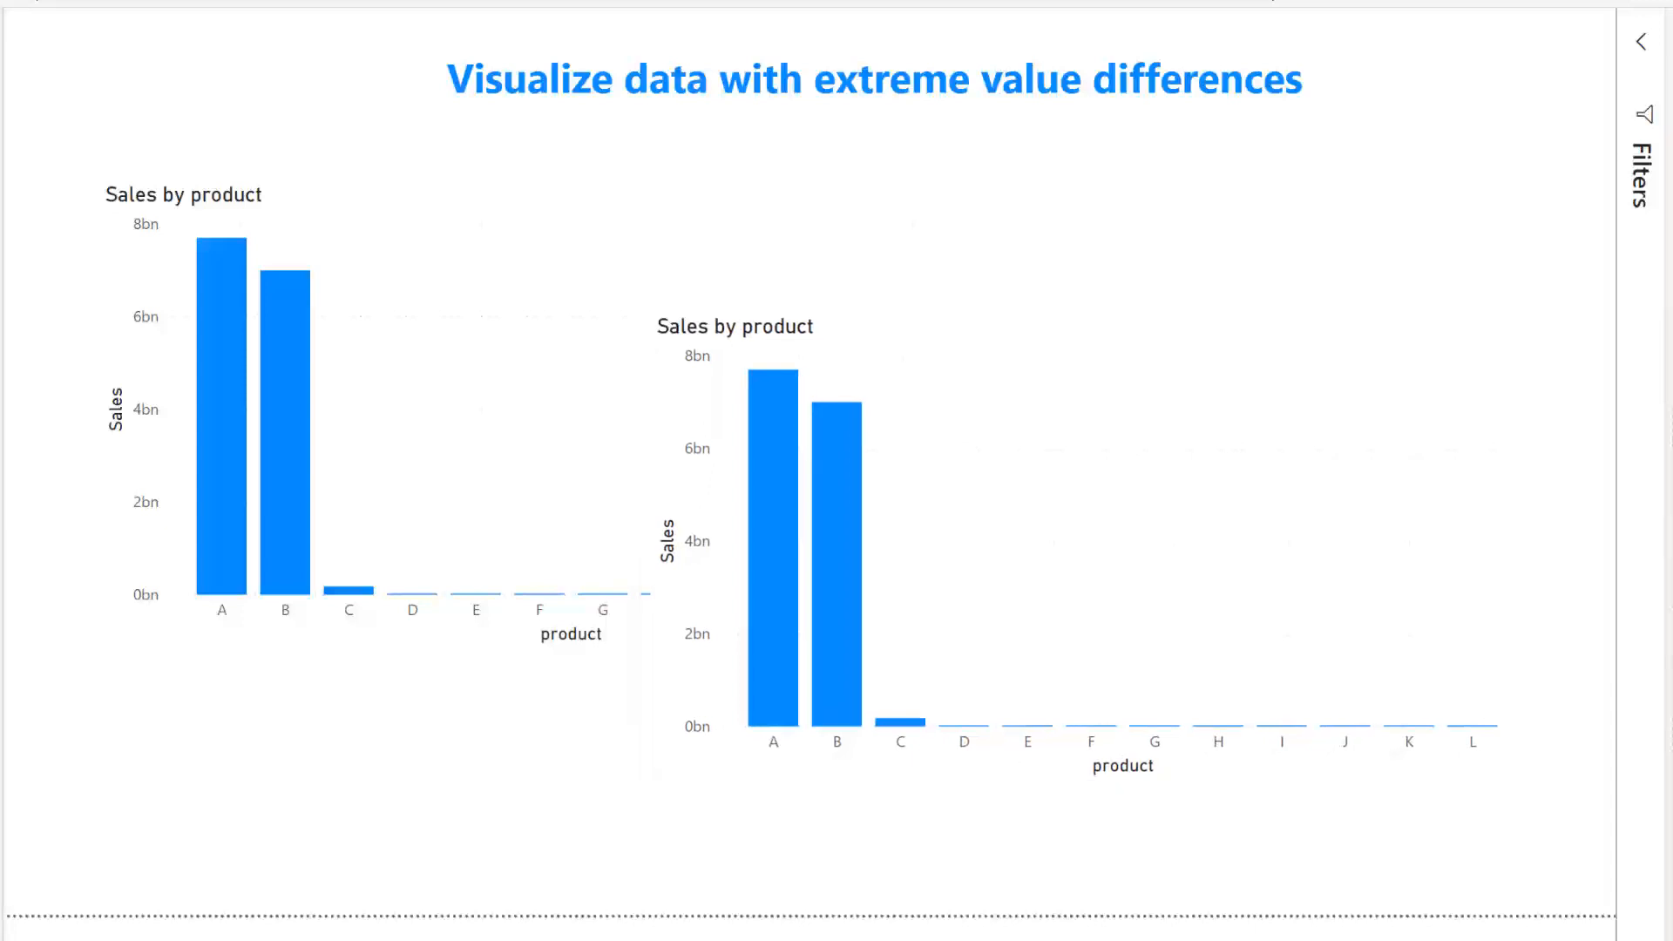
- Select the copied Sales by product chart to set its Sales axis to Log
left_click(1088, 533)
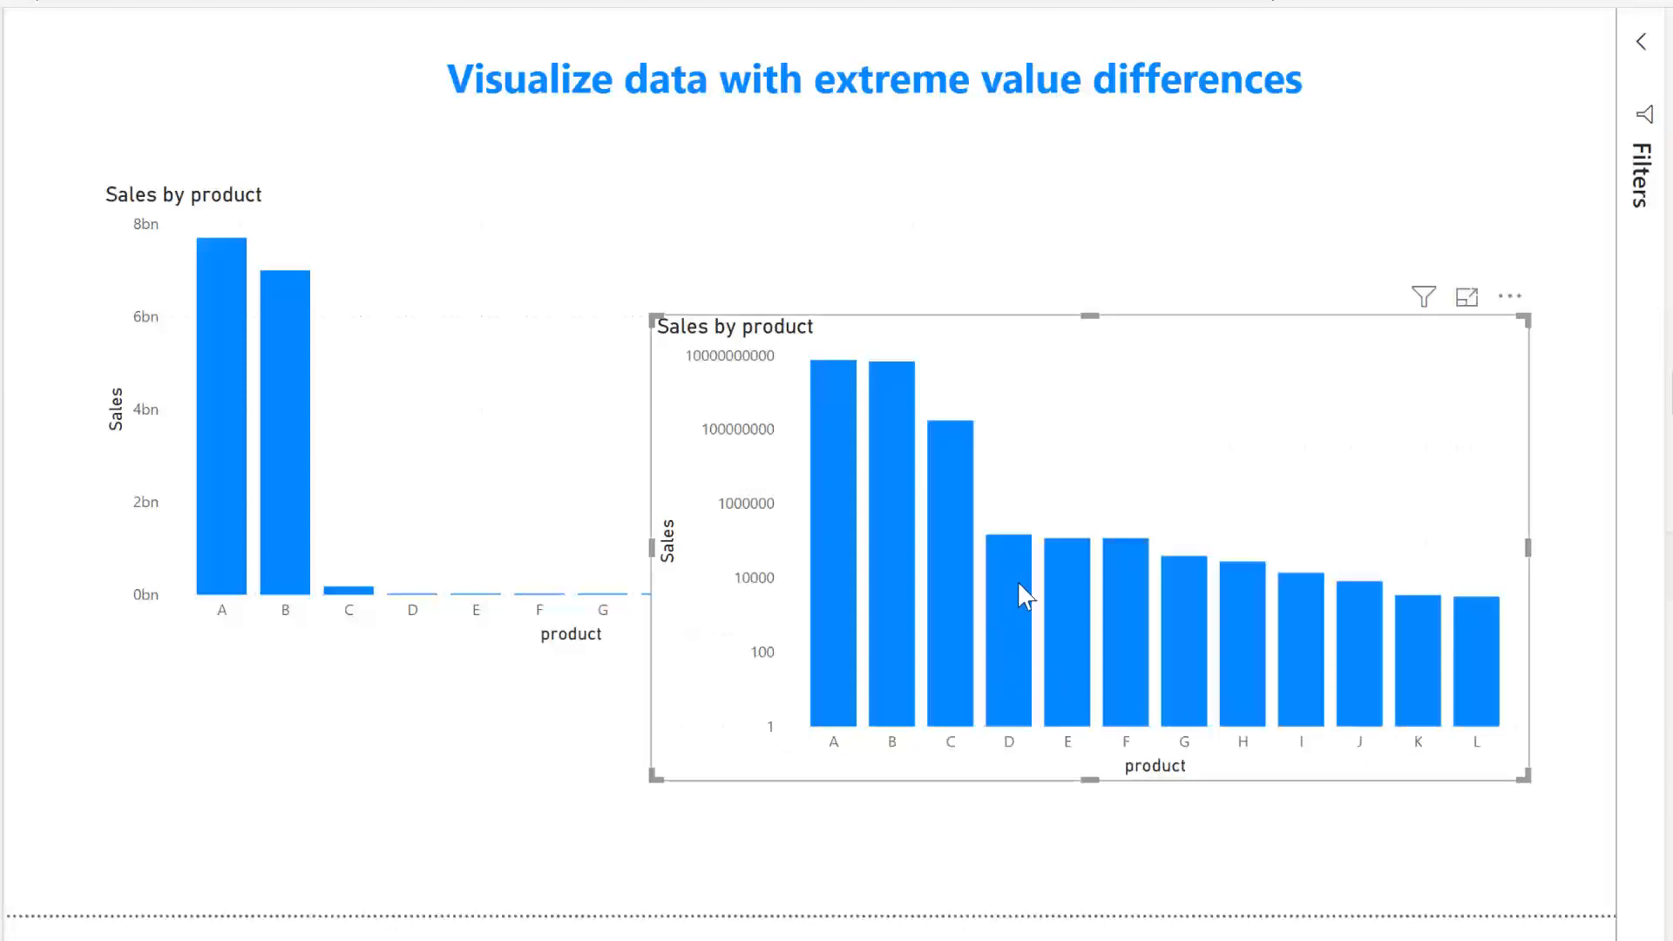
mouse_move(9, 919)
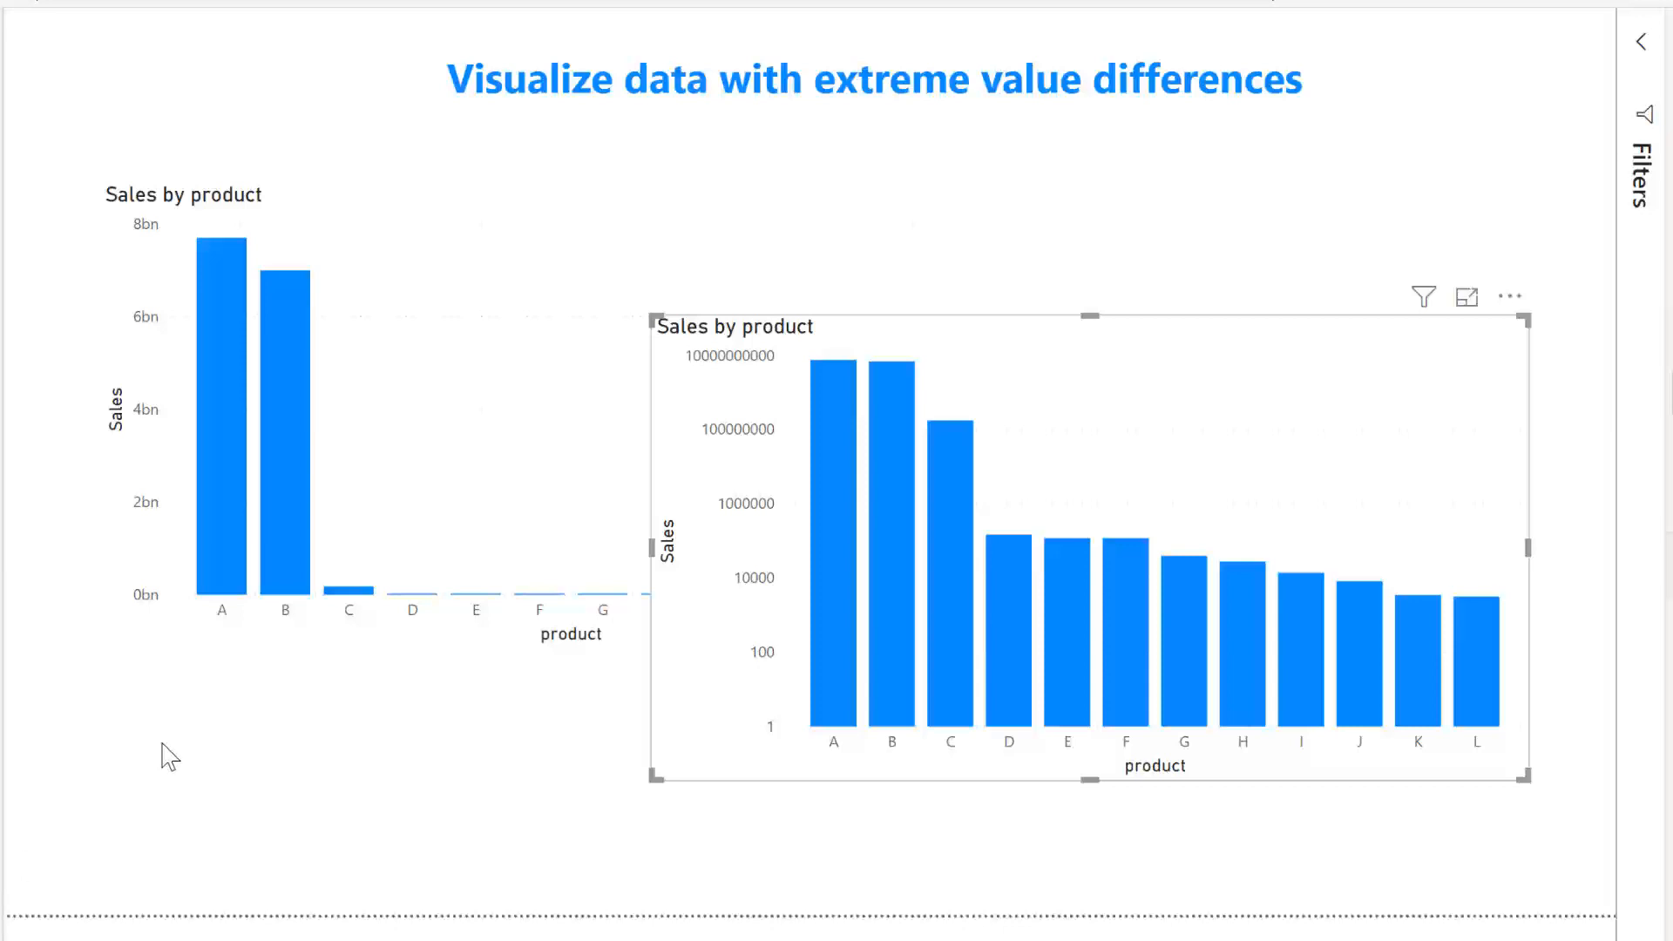
mouse_move(533, 781)
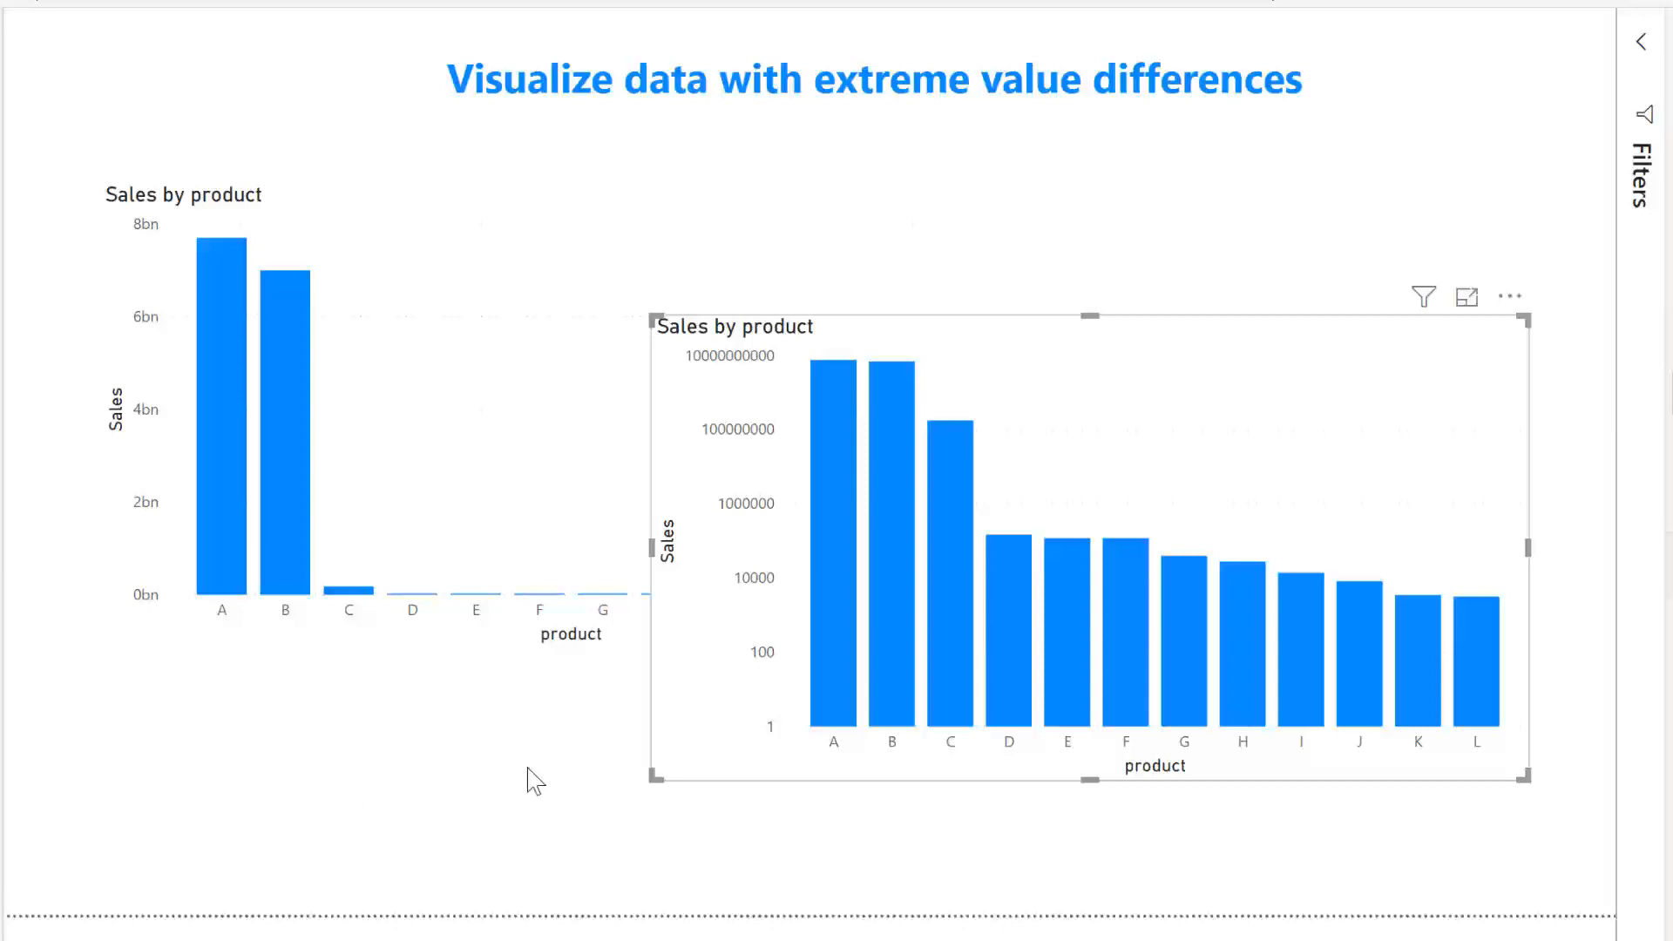
mouse_move(858, 411)
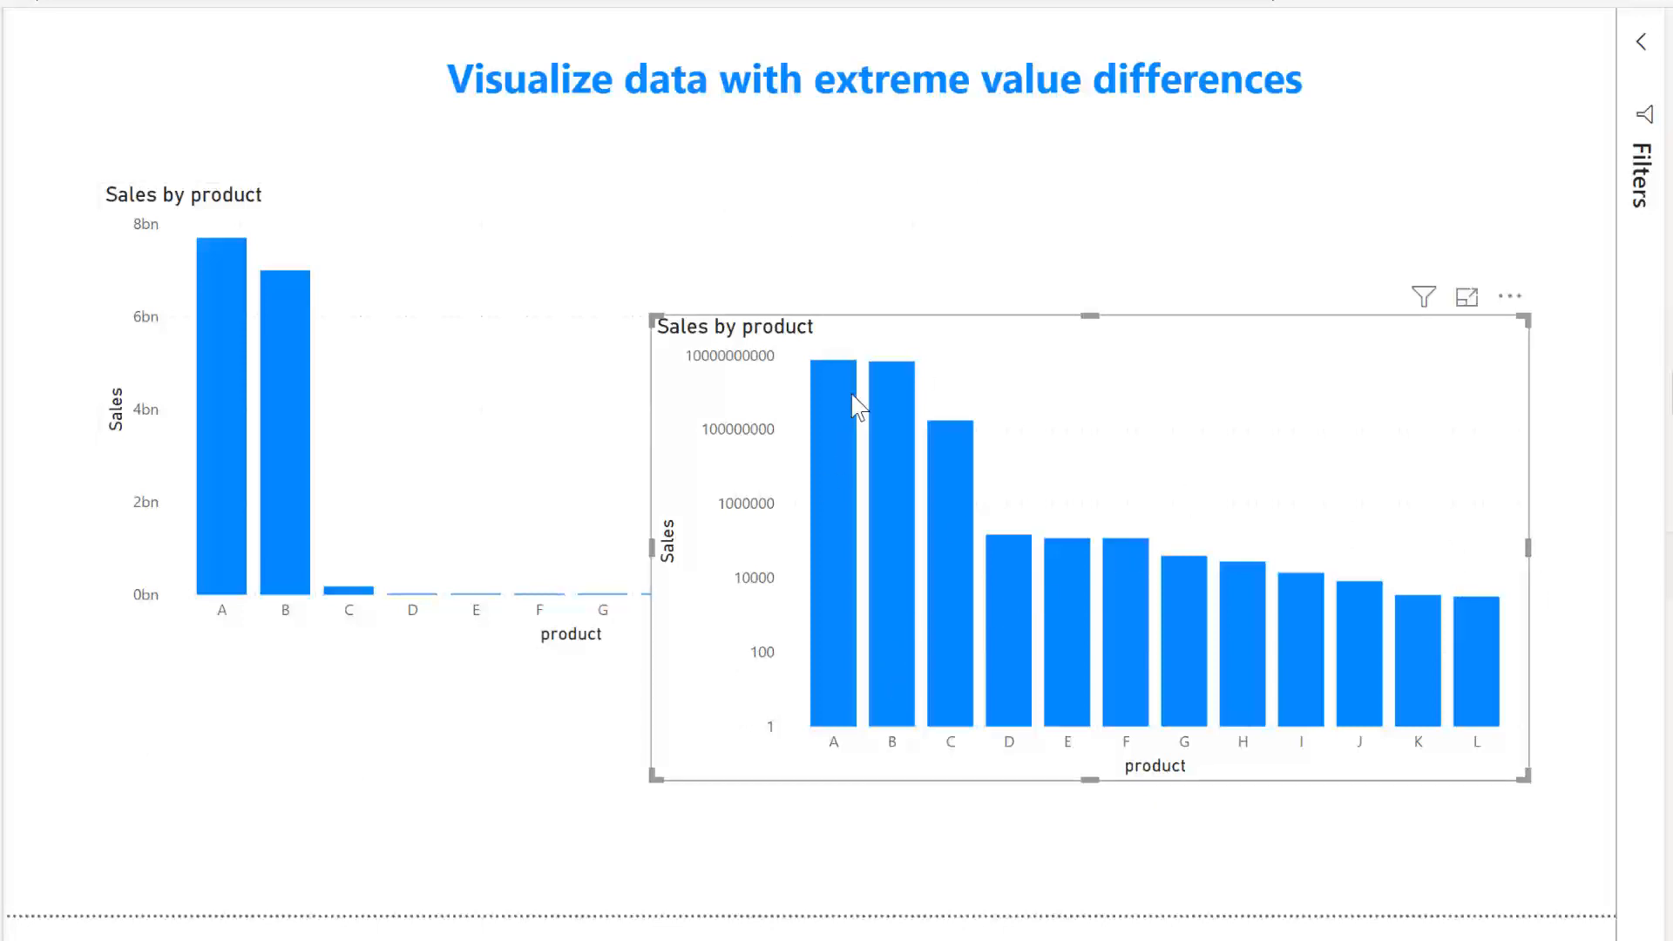
mouse_move(821, 734)
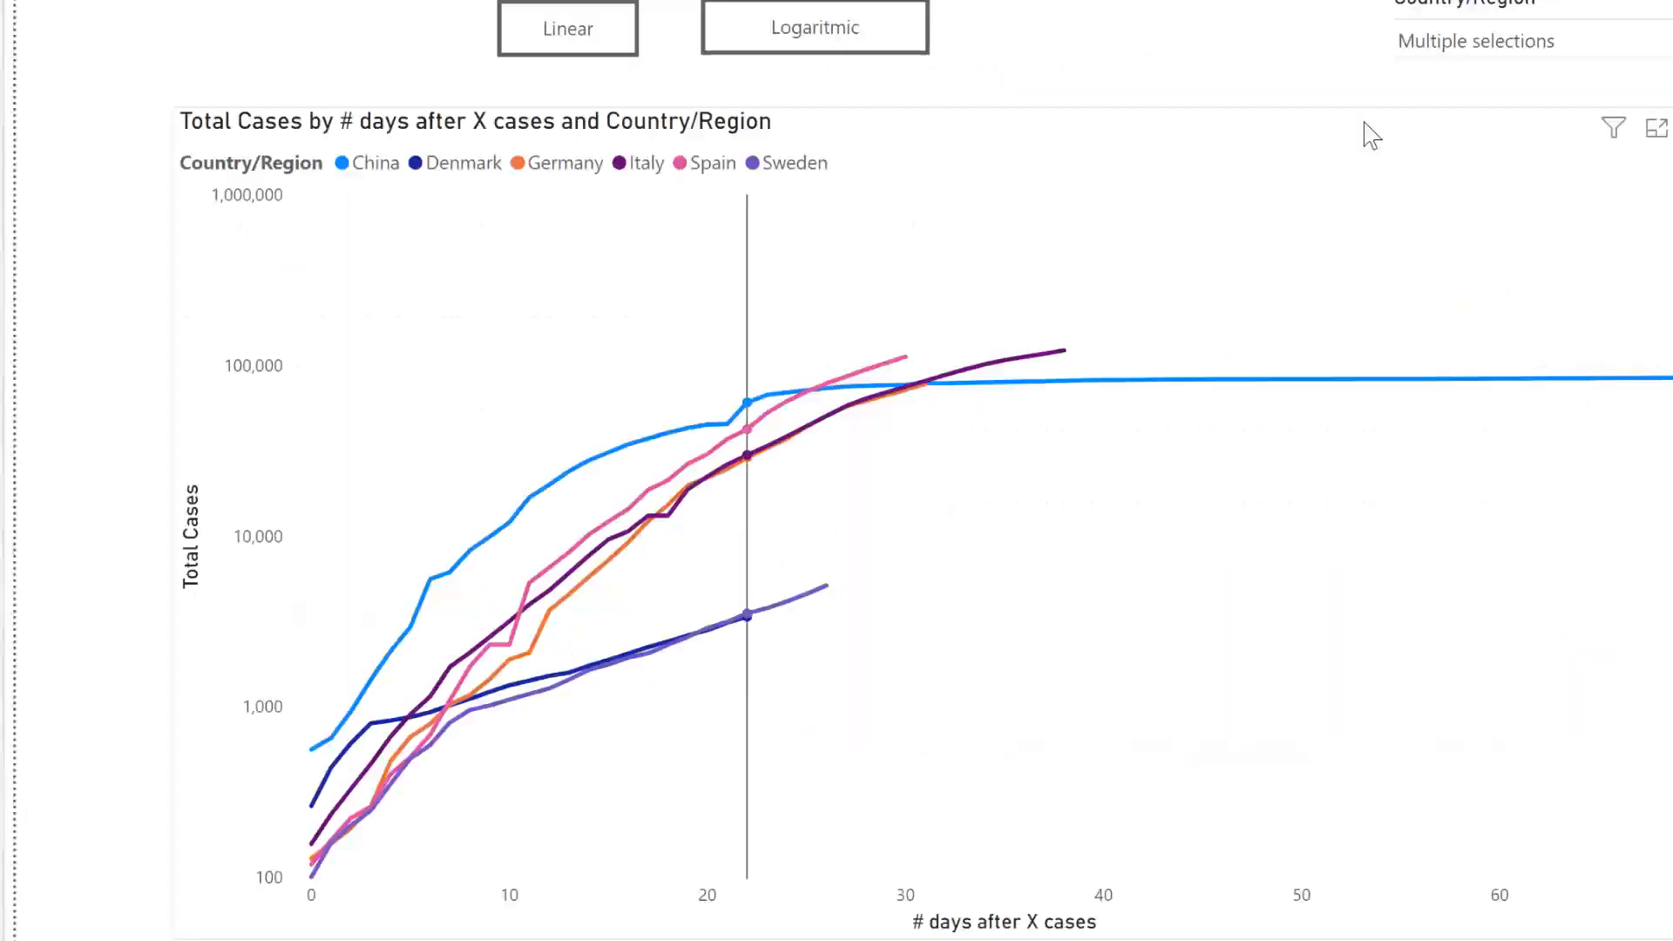
left_click(814, 28)
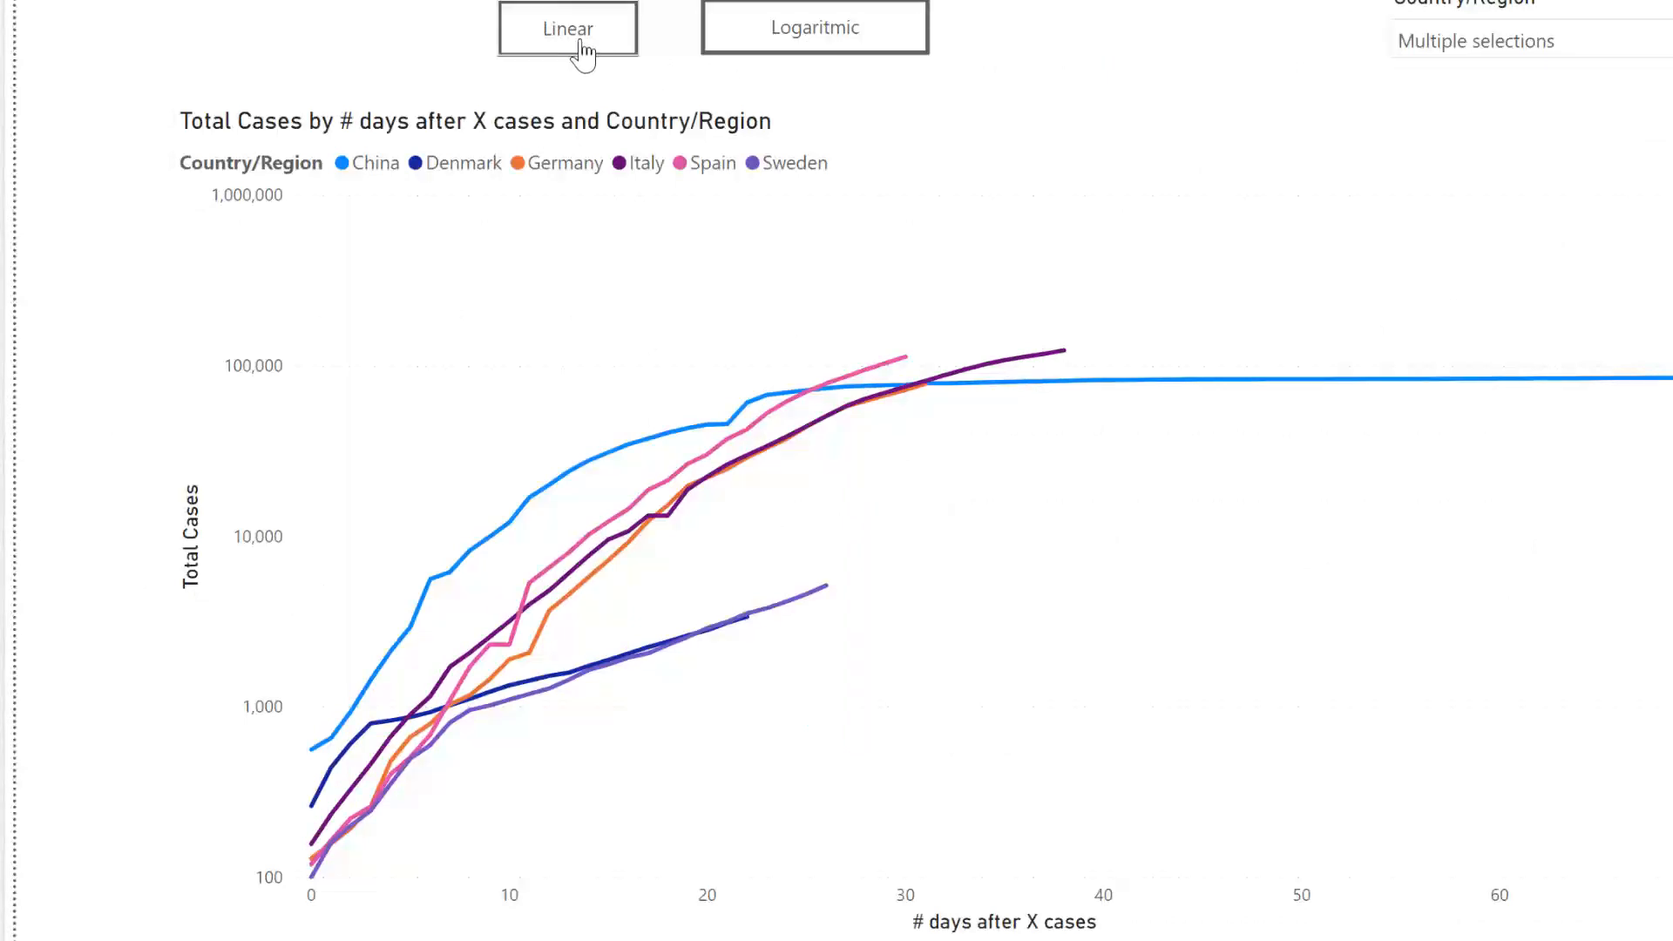
left_click(566, 28)
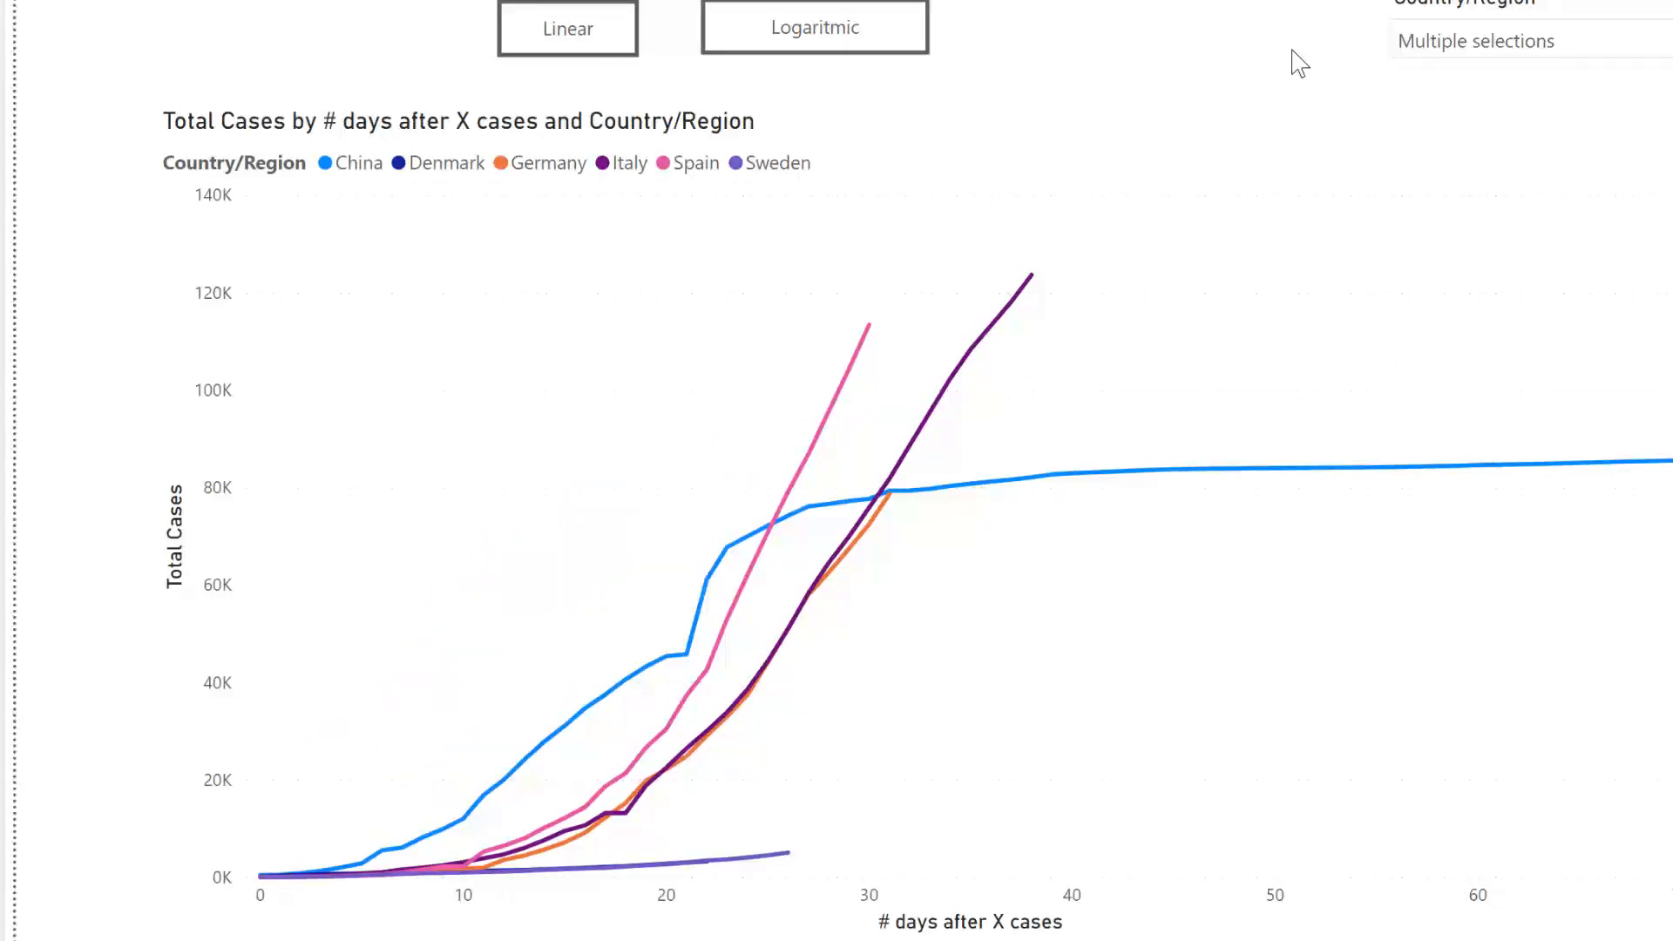
mouse_move(413, 804)
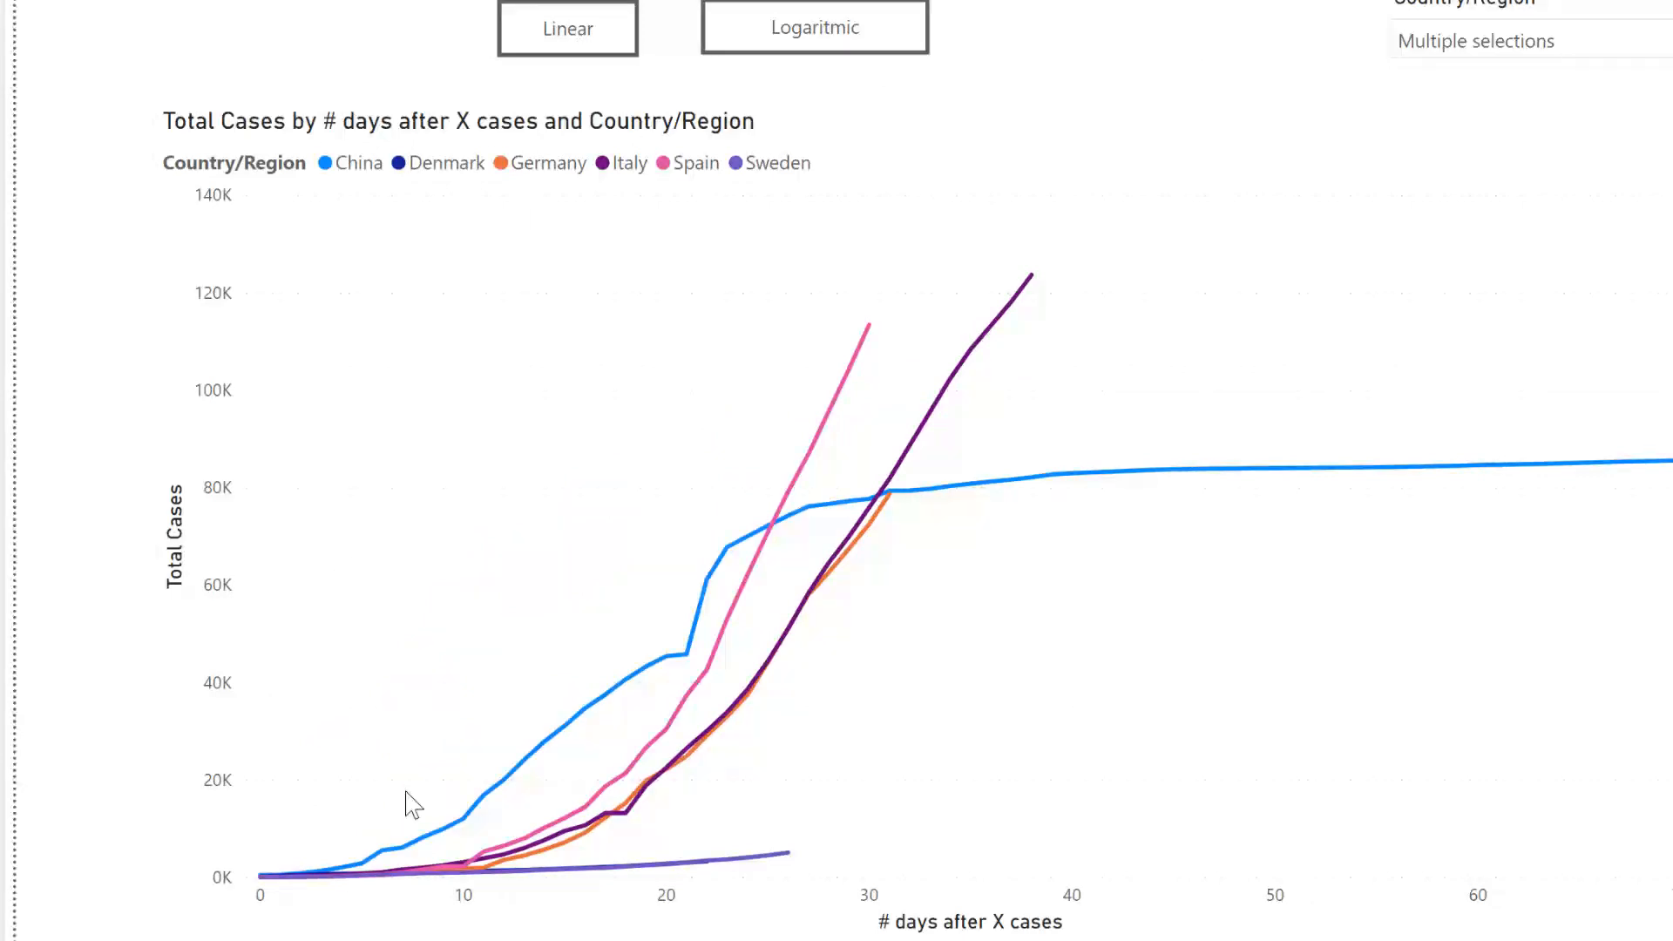
mouse_move(247, 891)
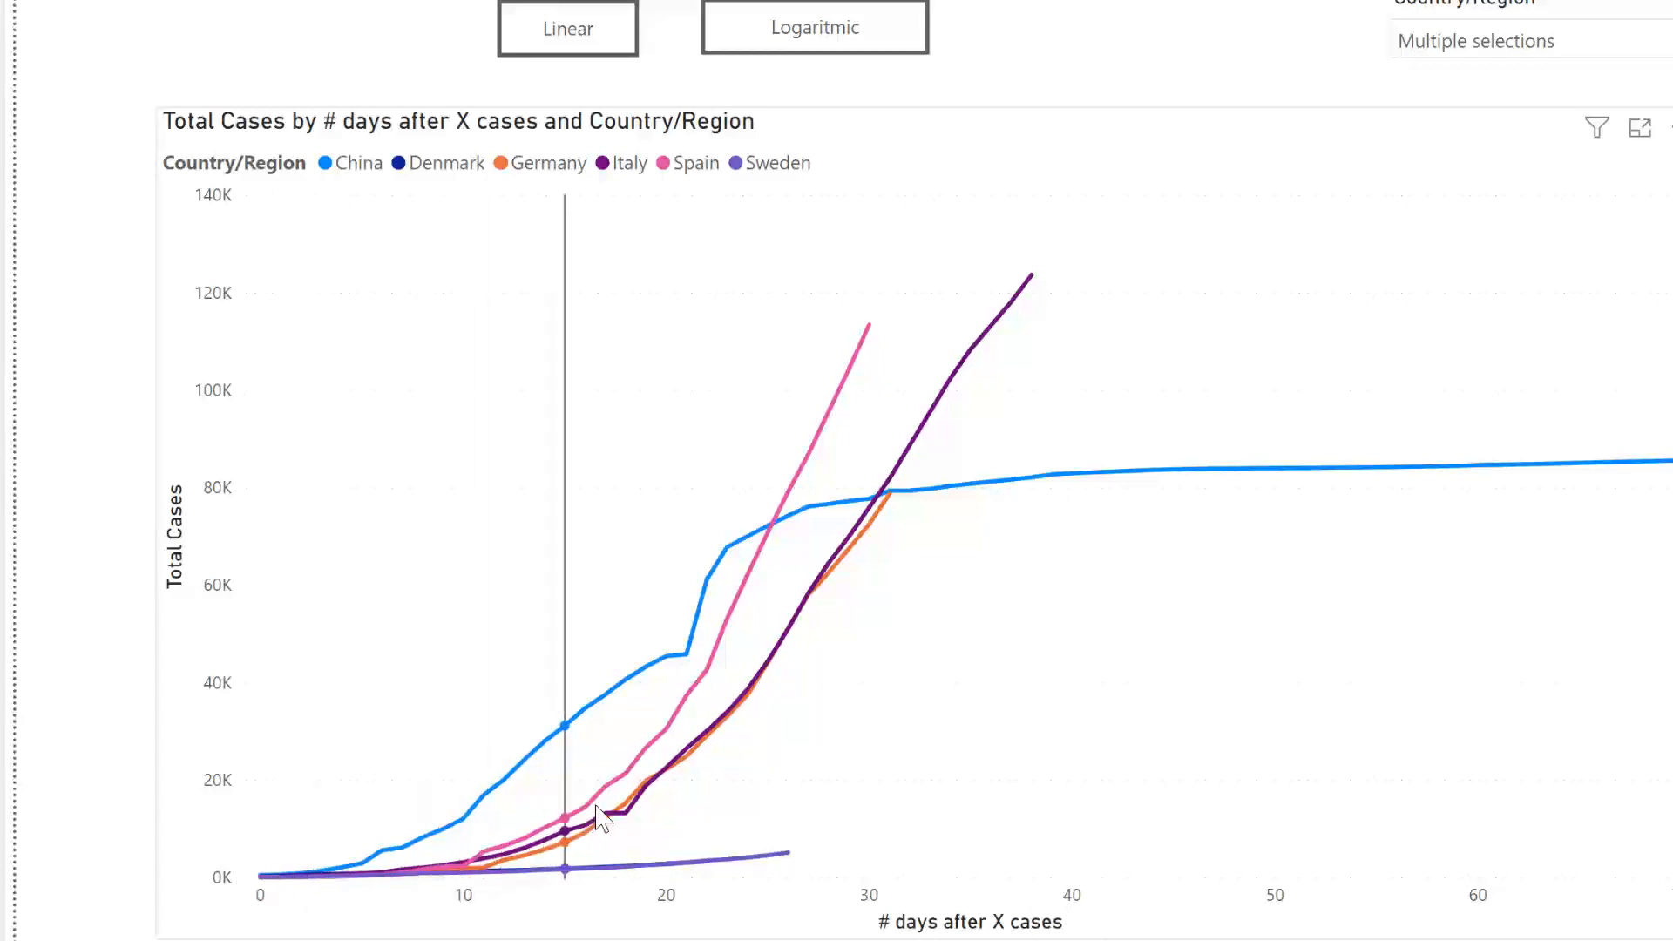
mouse_move(847, 491)
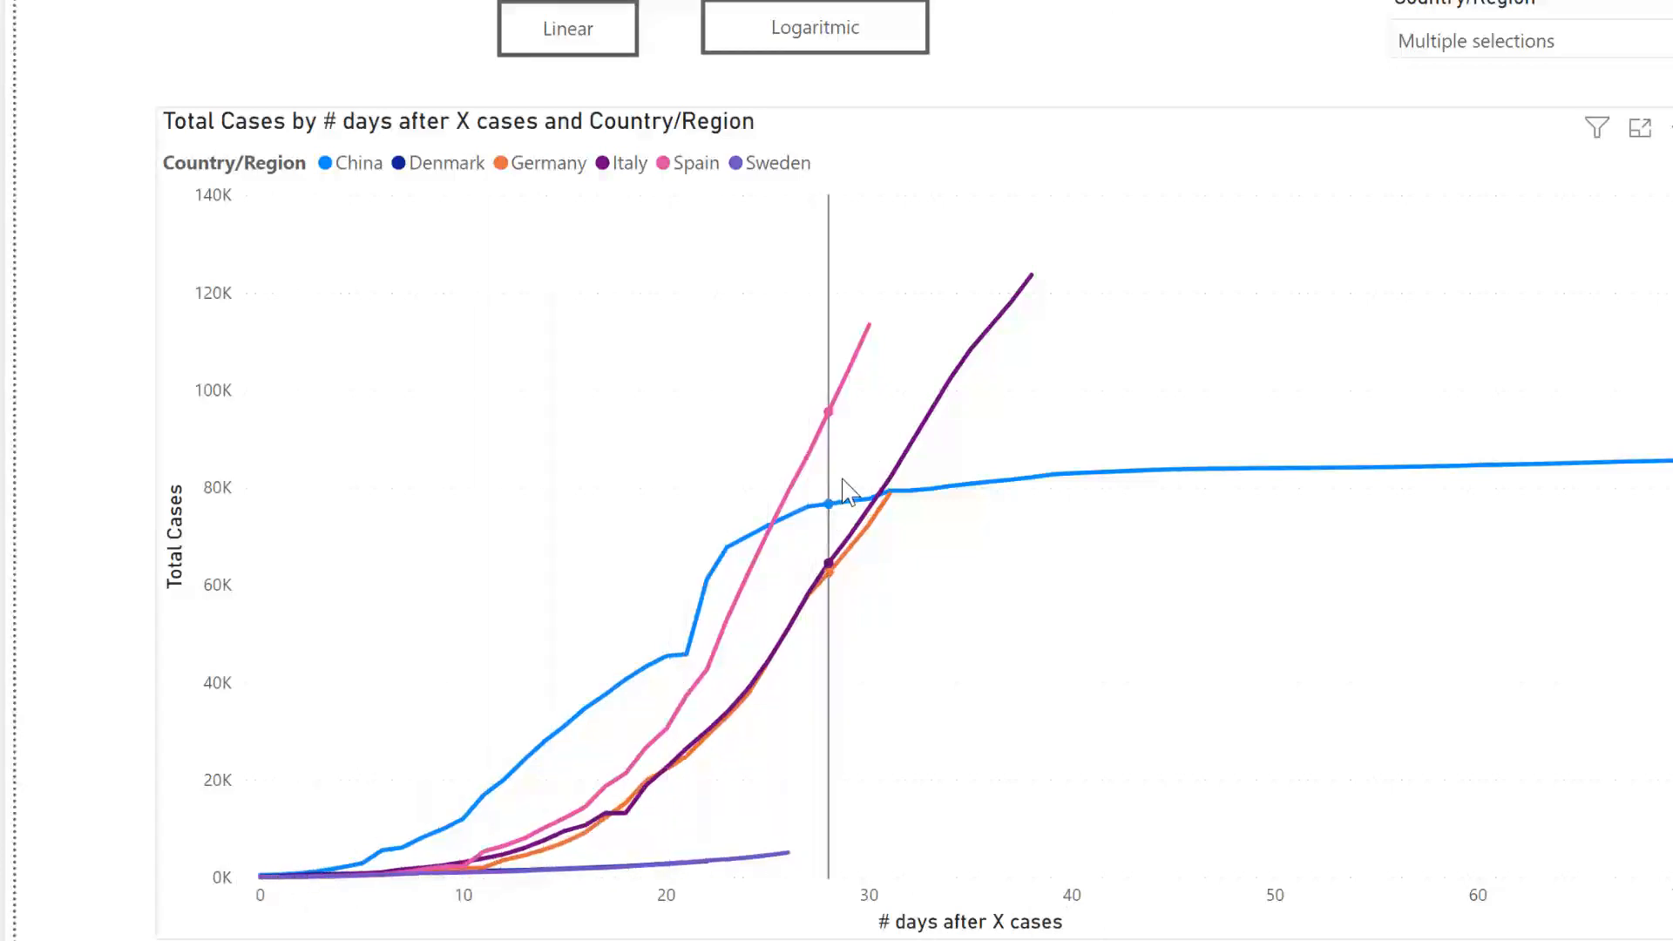
mouse_move(849, 491)
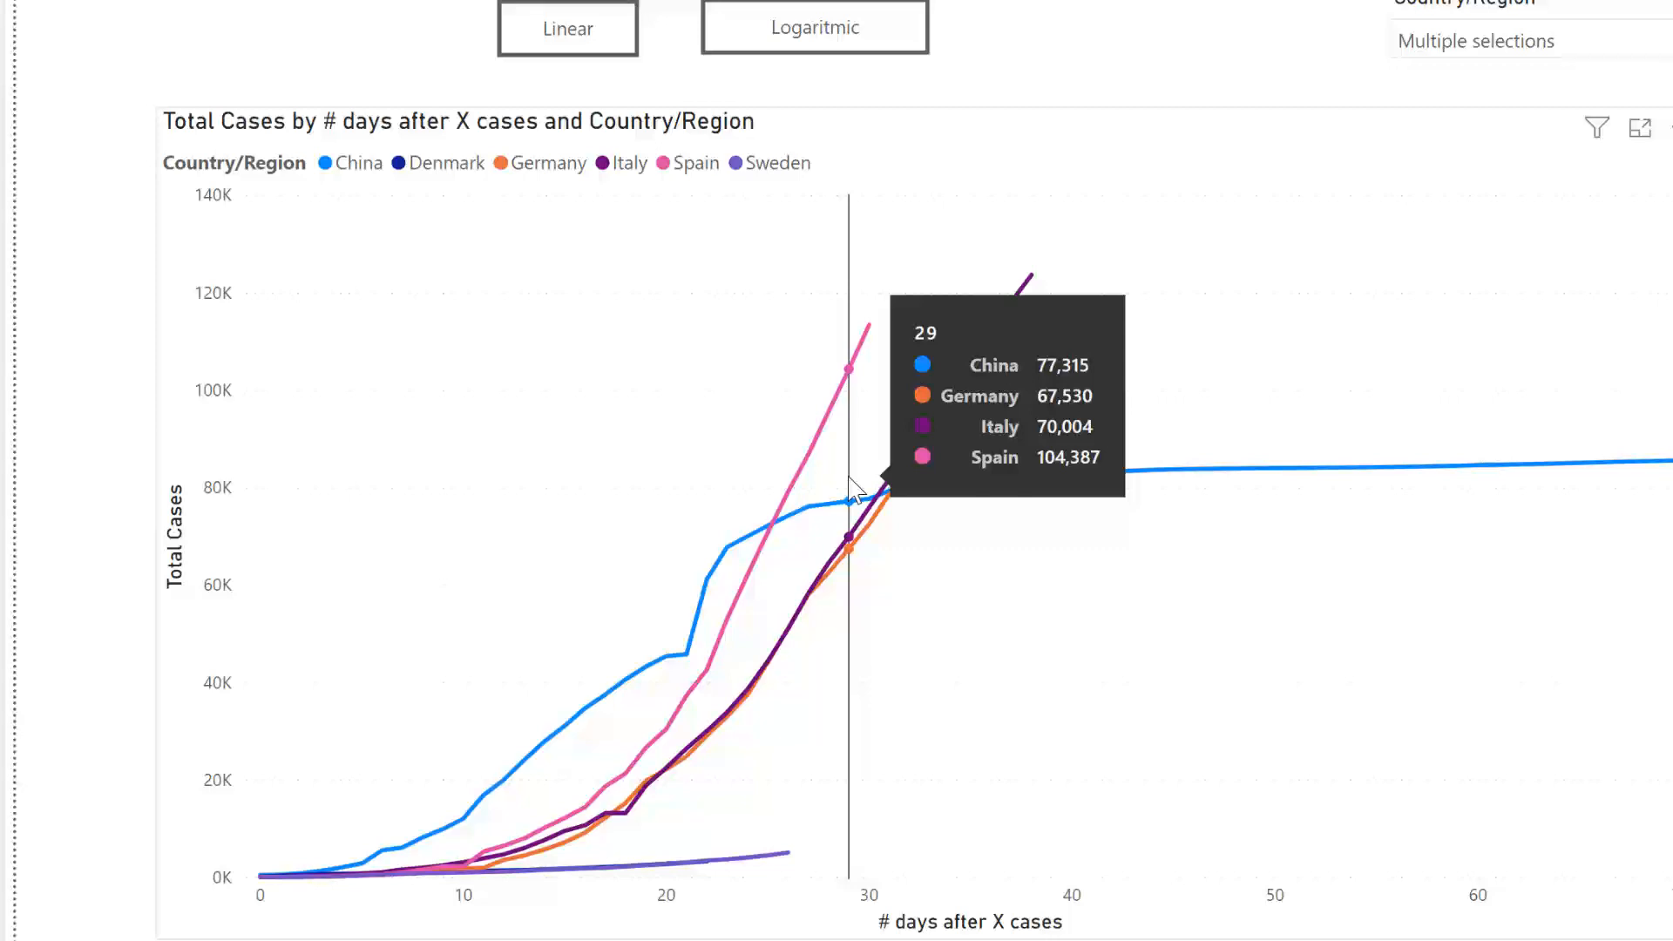
mouse_move(833, 550)
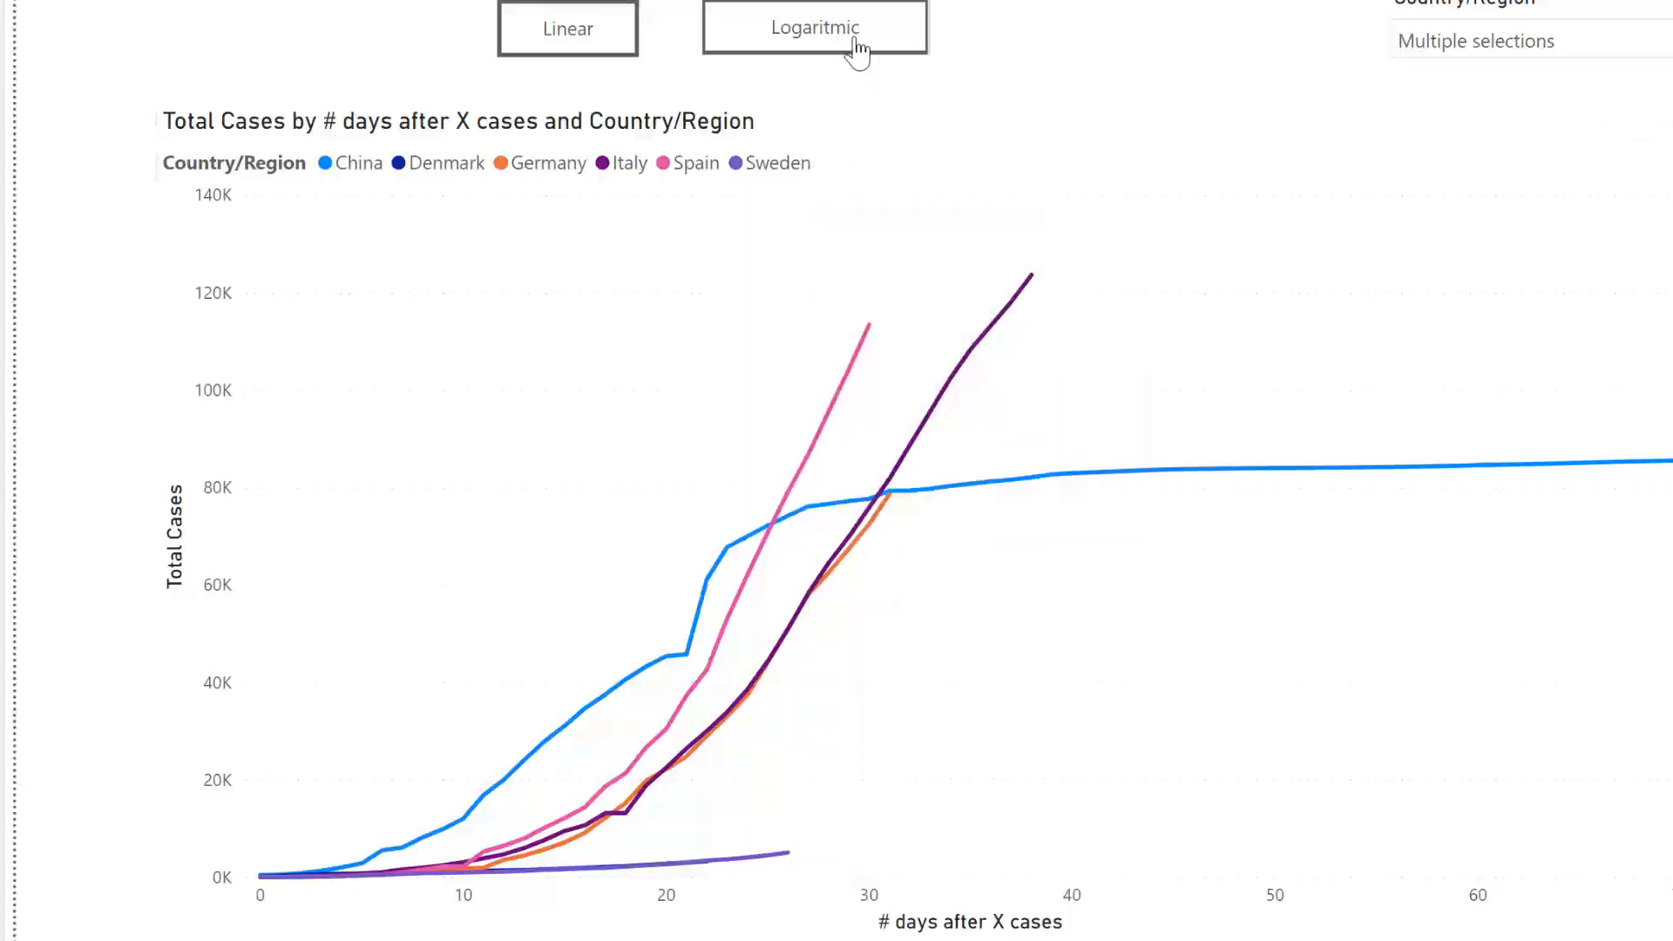
left_click(814, 26)
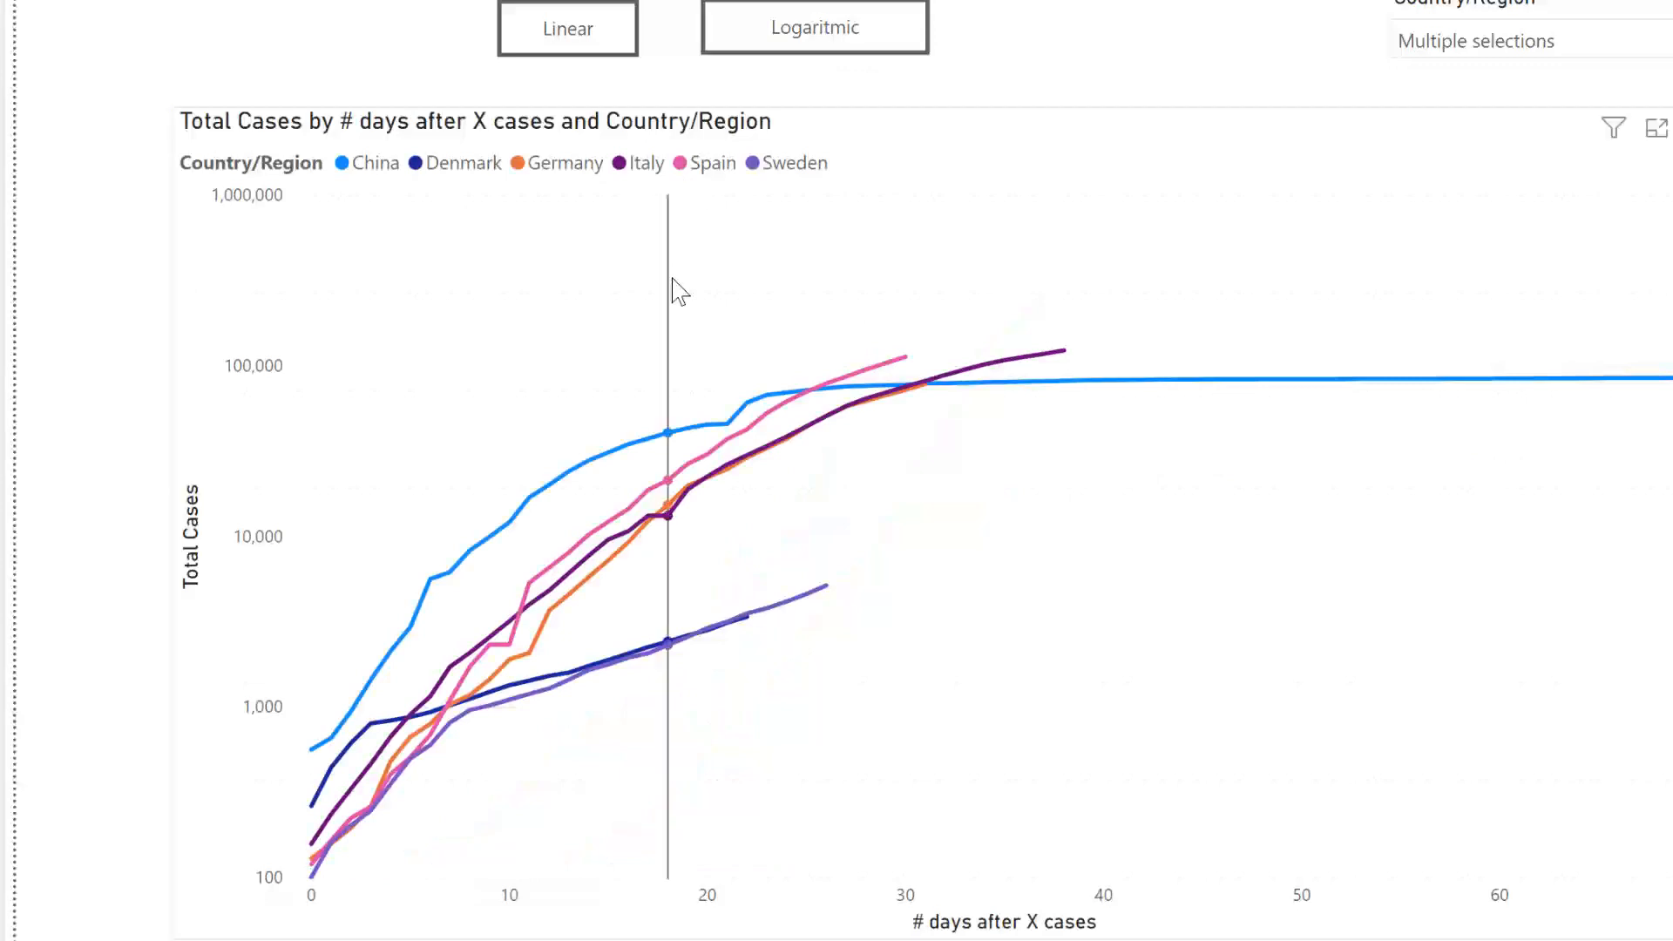